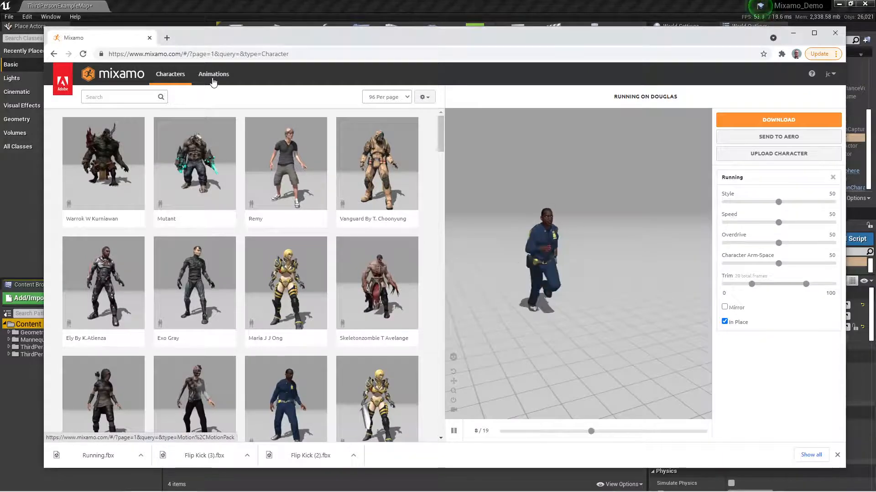
- Search Mixamo's animation library for 'run' and set the Running preview to In Place
{"action": "left_click", "coordinate": [213, 74]}
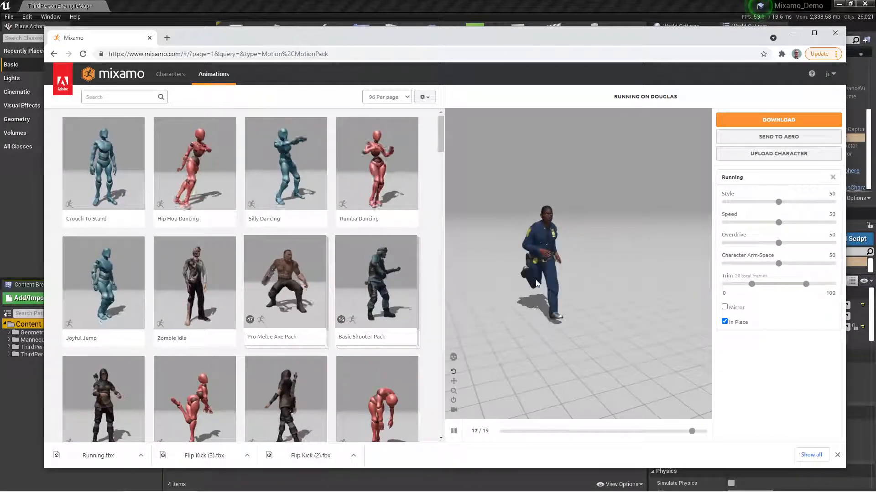
{"action": "left_click", "coordinate": [124, 97]}
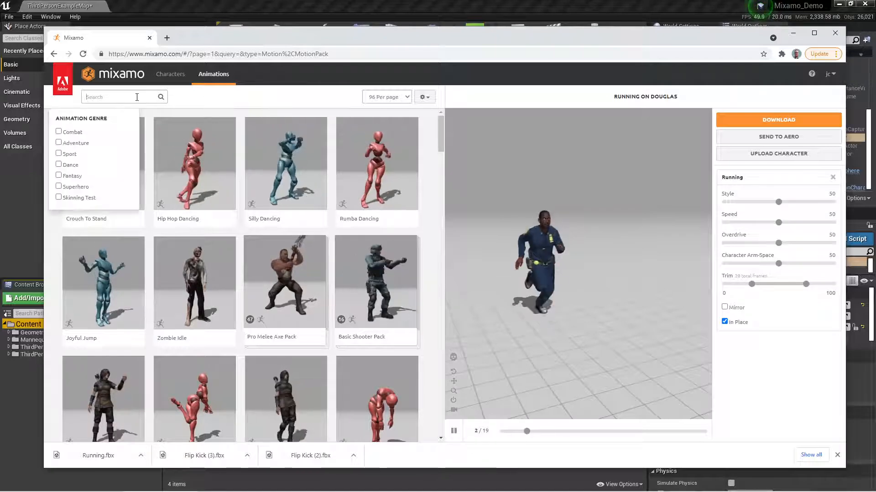
{"action": "type", "text": "f"}
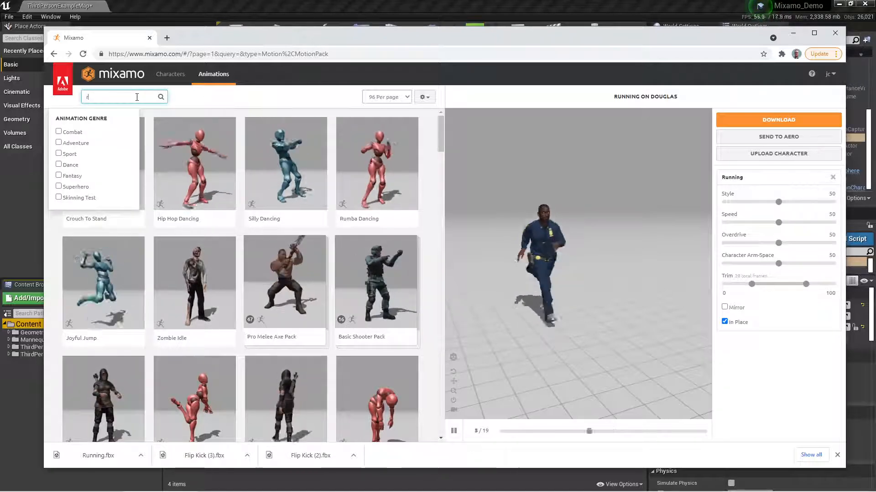
{"action": "type", "text": "un"}
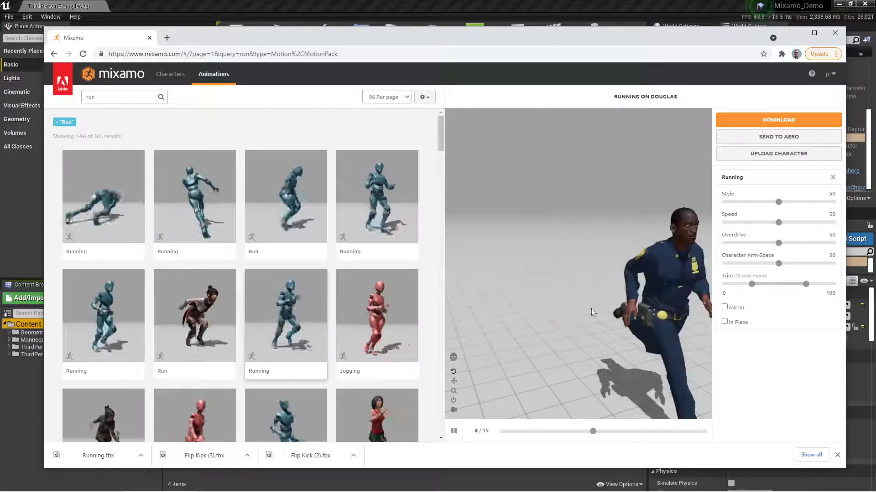
{"action": "left_click", "coordinate": [724, 322]}
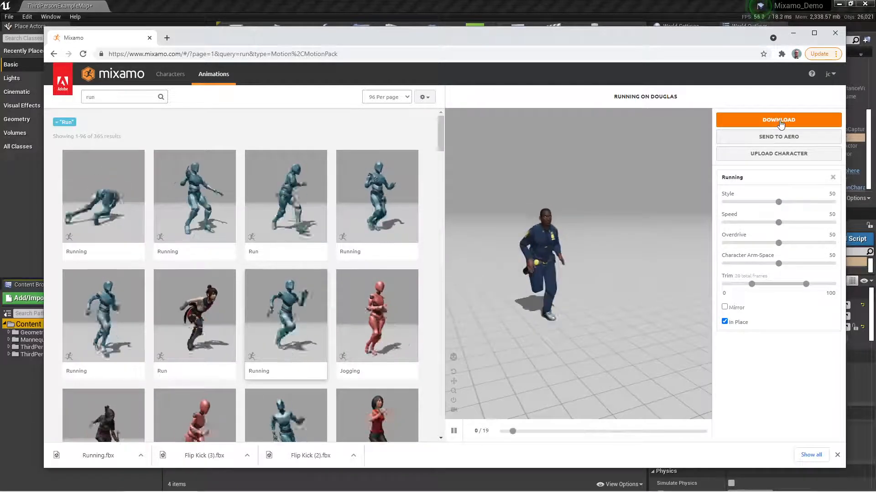
- Download Running on Douglas as an FBX with Skin set to With Skin
{"action": "left_click", "coordinate": [778, 120]}
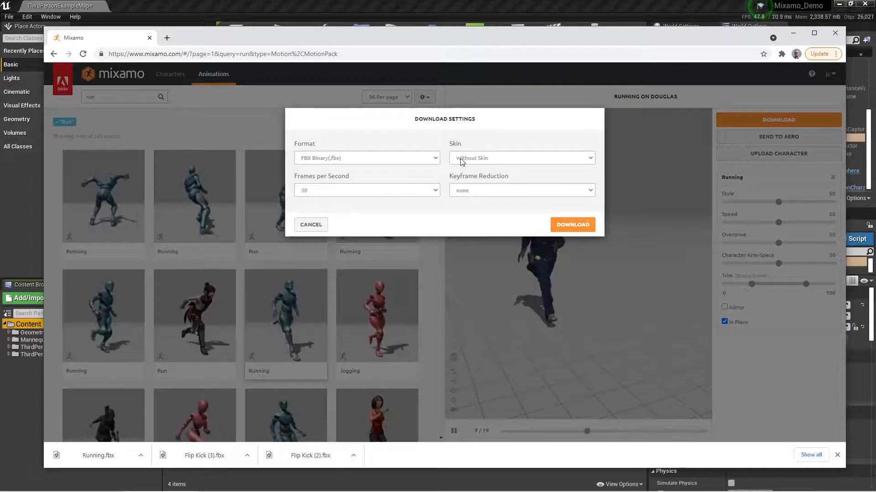
{"action": "left_click", "coordinate": [522, 158]}
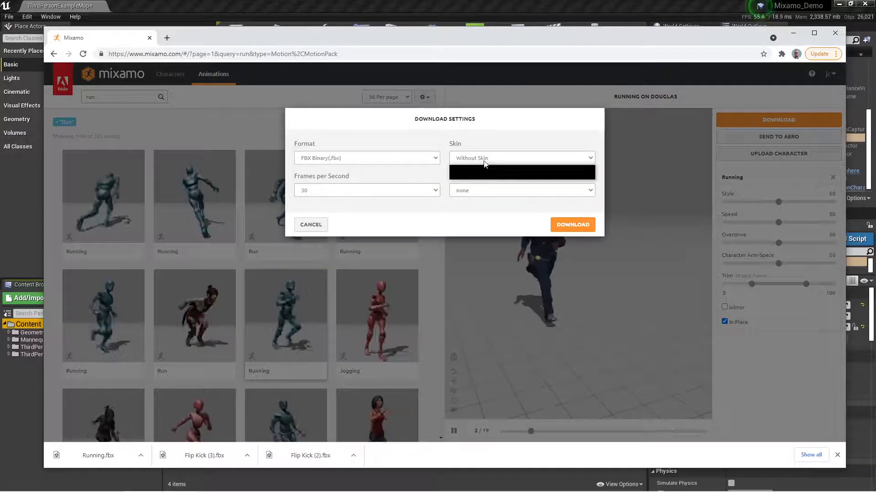
{"action": "left_click", "coordinate": [522, 172]}
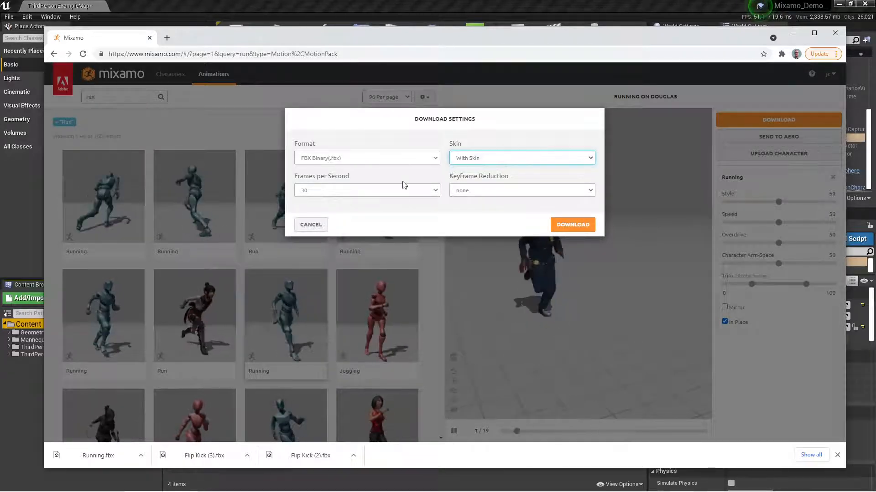
{"action": "left_click", "coordinate": [573, 224]}
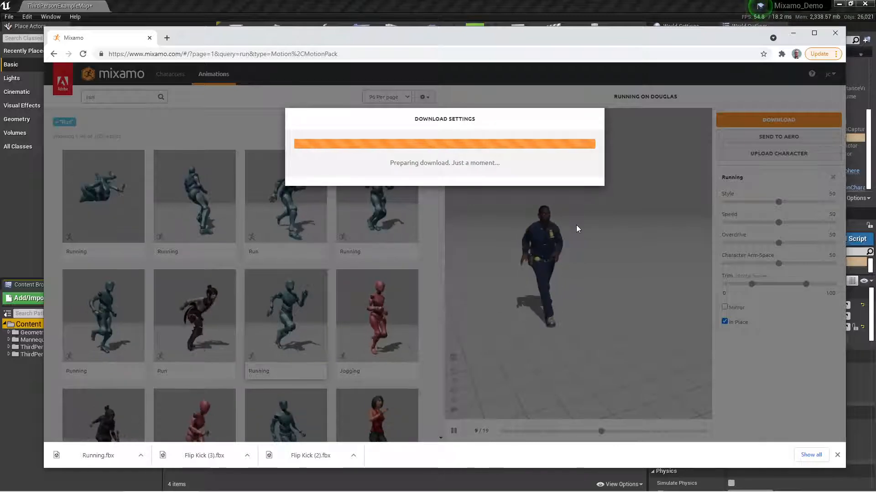
{"action": "left_click", "coordinate": [779, 120]}
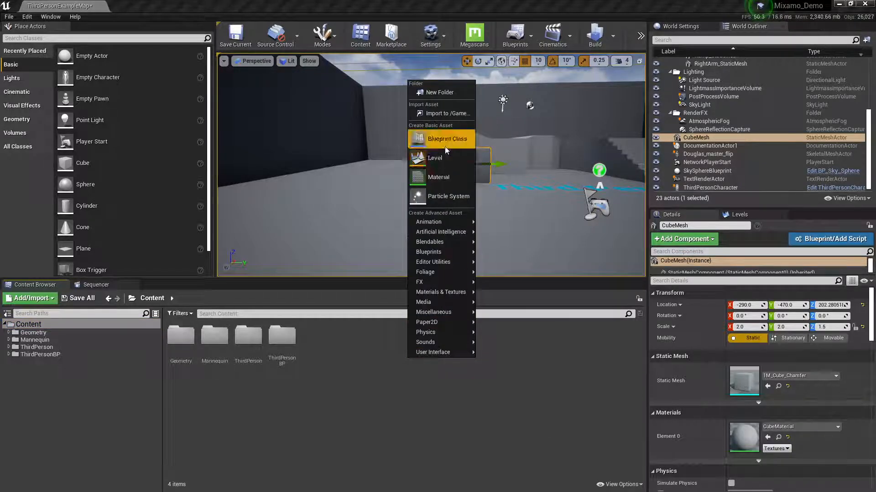
- Create a 'mixamo' folder in Content with a 'Douglas' subfolder inside, and open it
{"action": "left_click", "coordinate": [439, 92]}
{"action": "type", "text": "mixamo"}
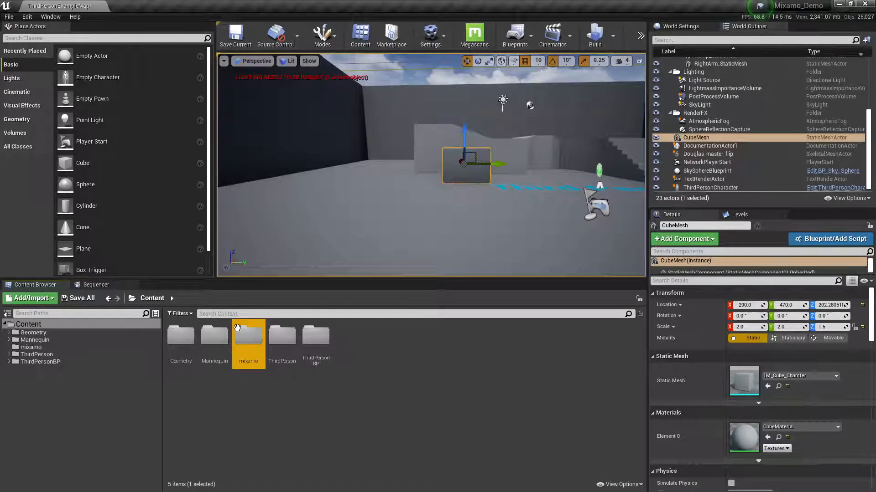
{"action": "double_click", "coordinate": [248, 337]}
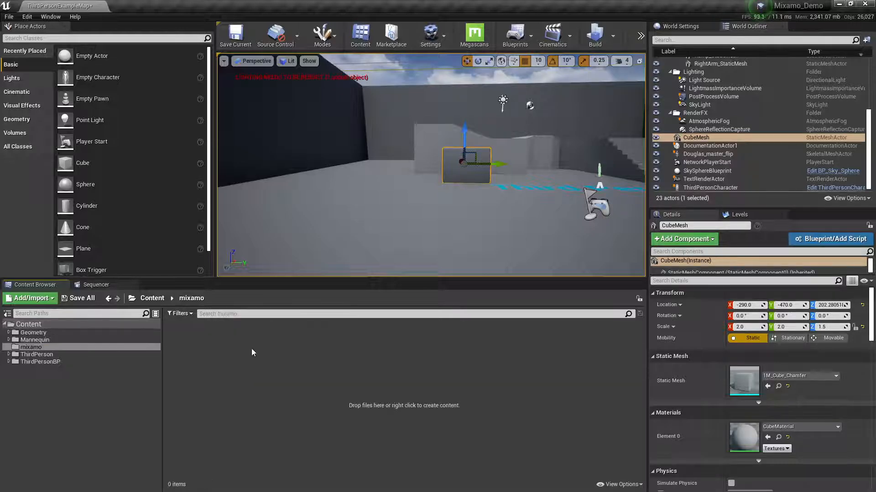
{"action": "right_click", "coordinate": [253, 353]}
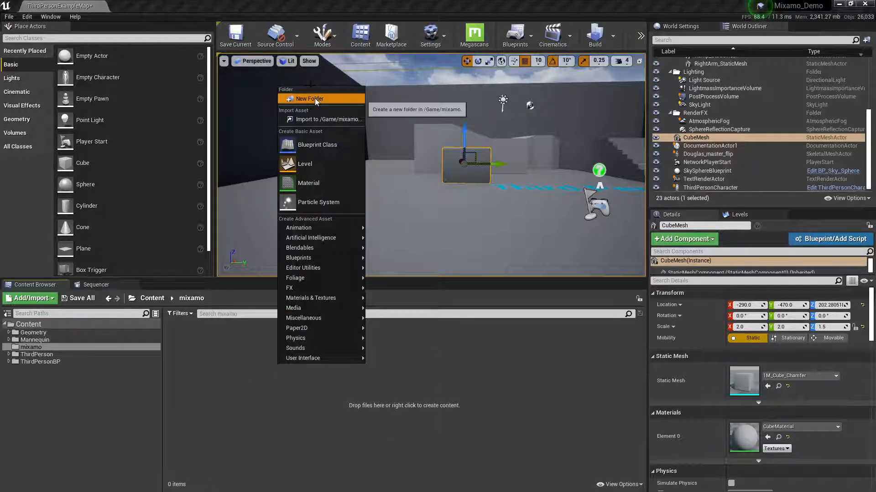
{"action": "left_click", "coordinate": [309, 99]}
{"action": "type", "text": "Douglas"}
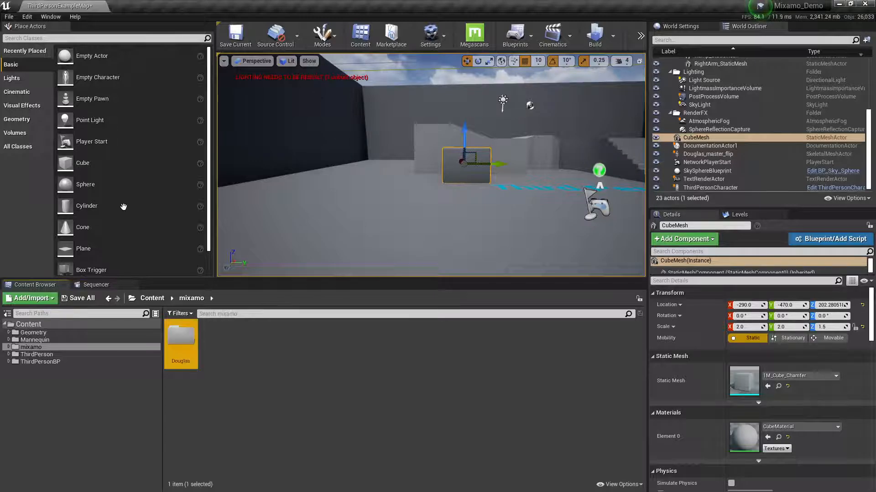
{"action": "double_click", "coordinate": [181, 337]}
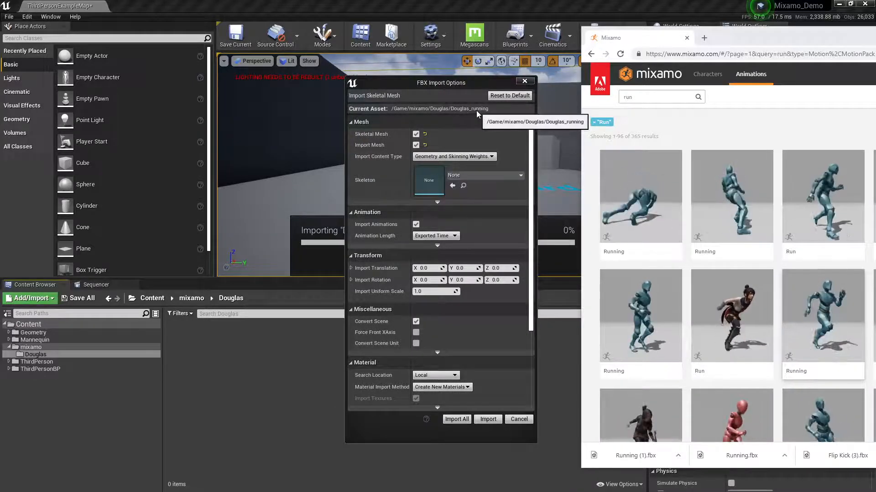
- Re-enable Import Animations and Import All for Douglas_running into the Douglas folder
{"action": "left_click", "coordinate": [485, 176]}
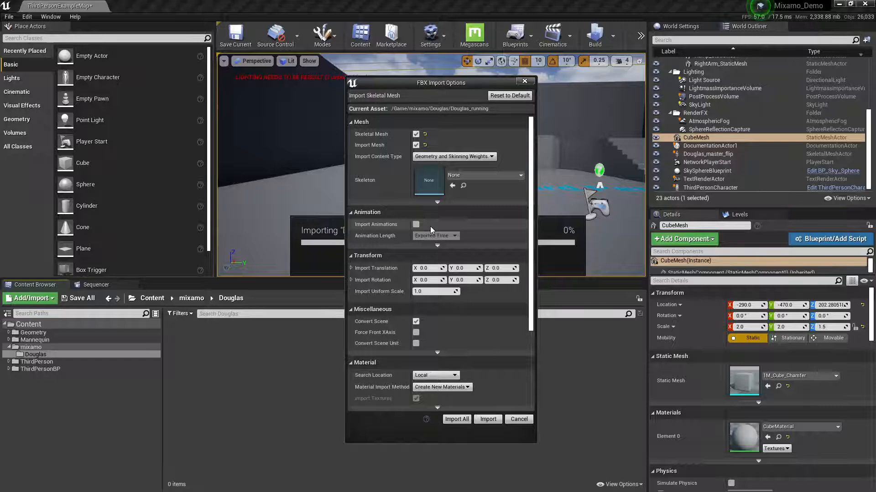
{"action": "mouse_move", "coordinate": [416, 224]}
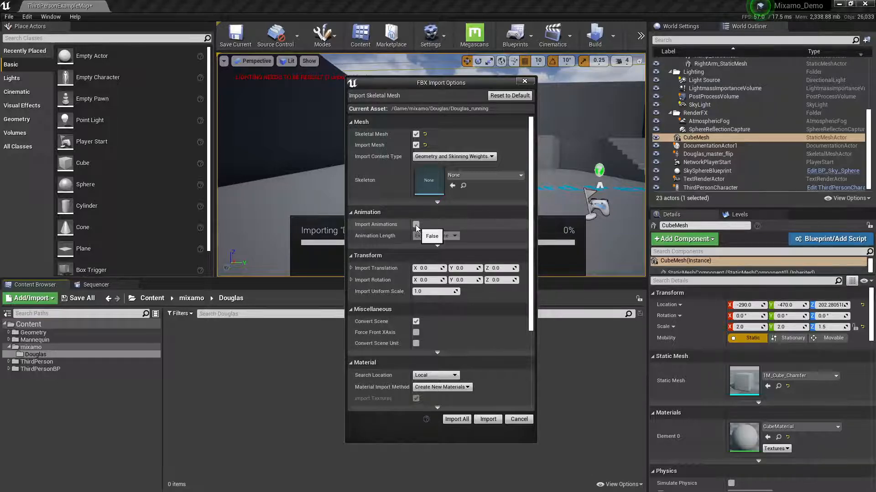
{"action": "left_click", "coordinate": [416, 225]}
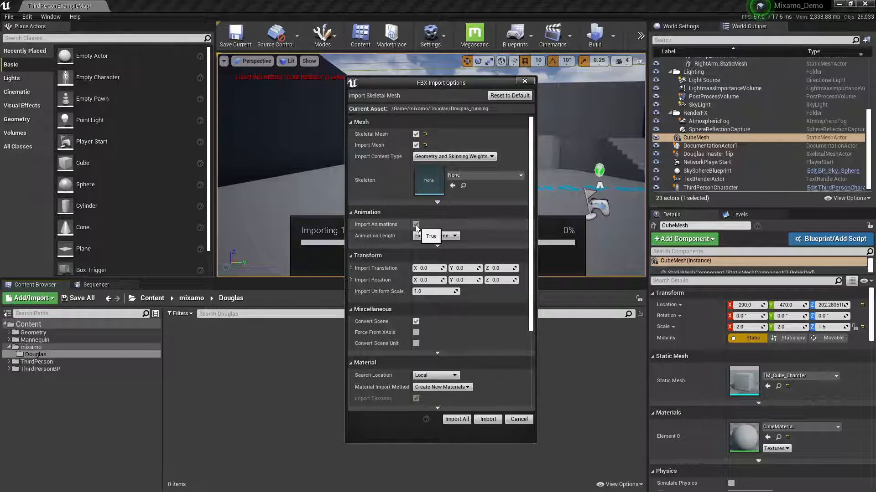
{"action": "left_click", "coordinate": [488, 419]}
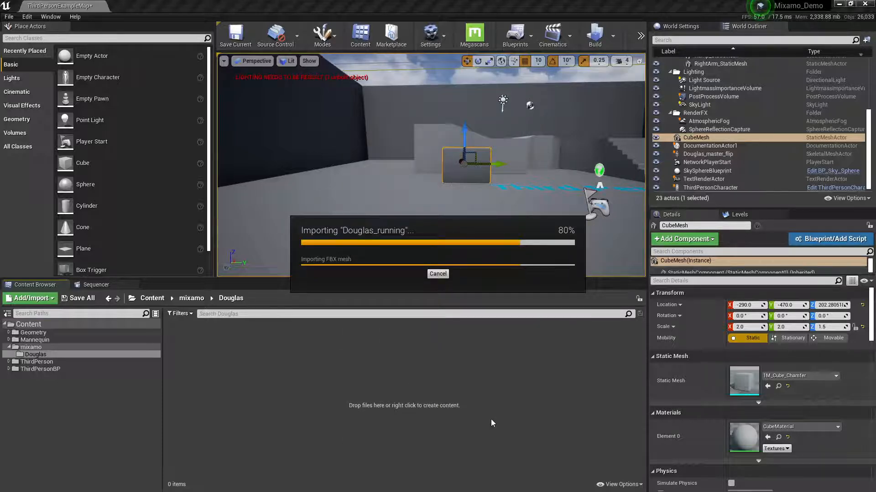
{"action": "mouse_move", "coordinate": [419, 431]}
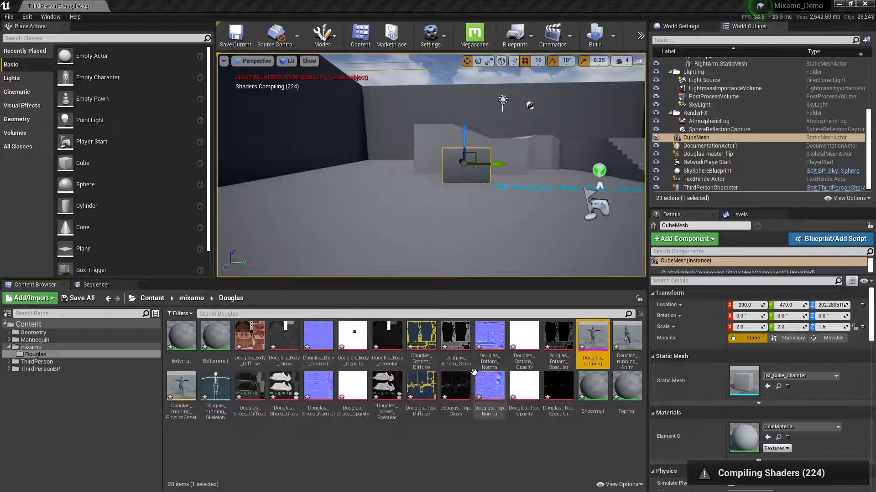
{"action": "mouse_move", "coordinate": [599, 360]}
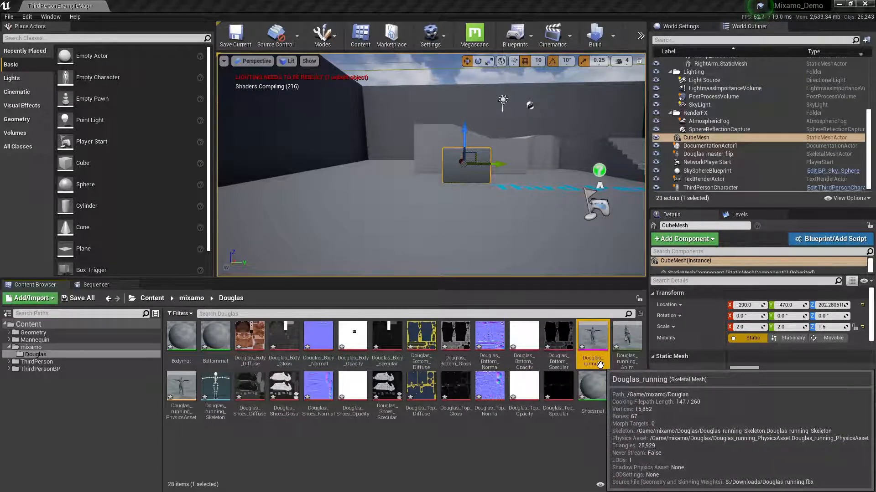
{"action": "mouse_move", "coordinate": [622, 335]}
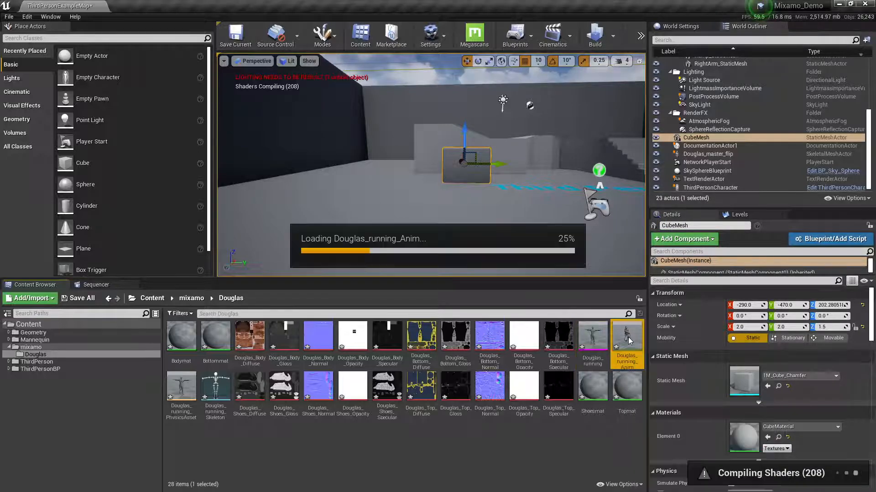
- Open the Douglas_running skeletal mesh editor and view its four material slots
{"action": "double_click", "coordinate": [626, 335]}
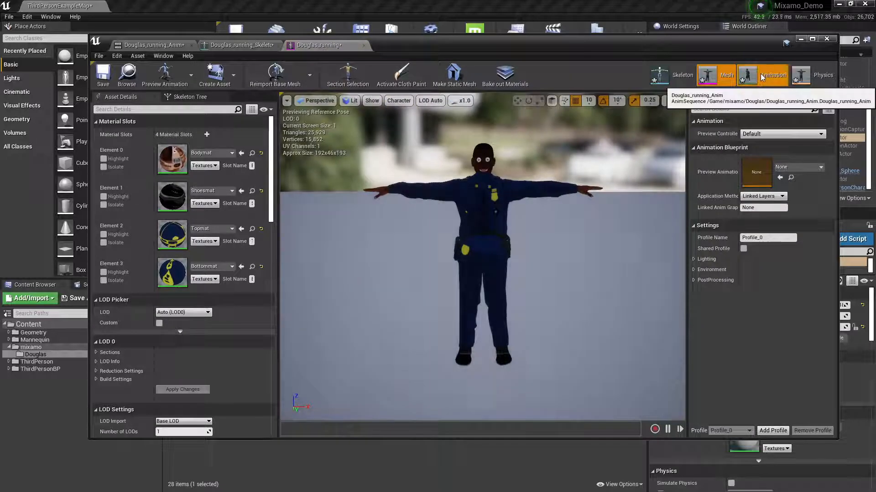
{"action": "left_click", "coordinate": [823, 75]}
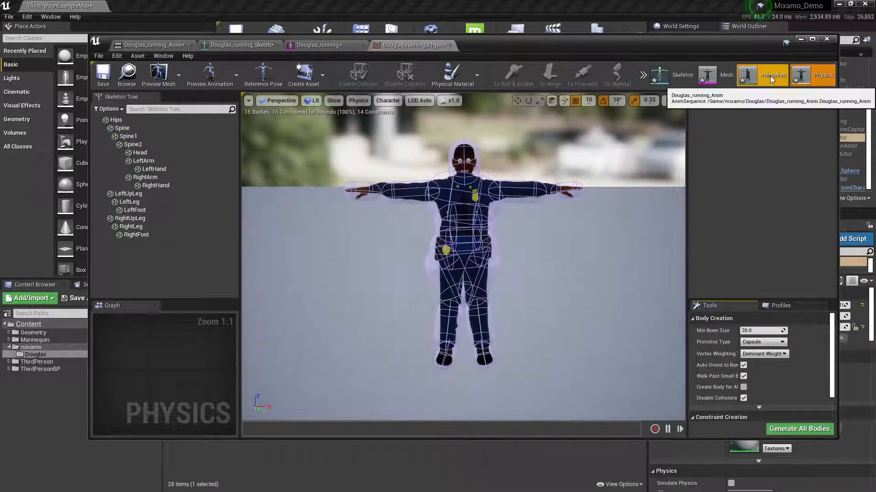
{"action": "left_click", "coordinate": [706, 76]}
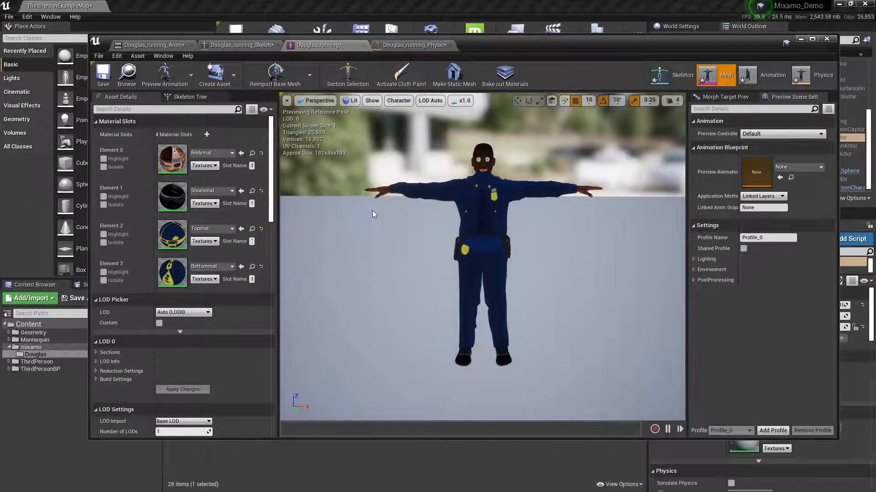
{"action": "mouse_move", "coordinate": [171, 166]}
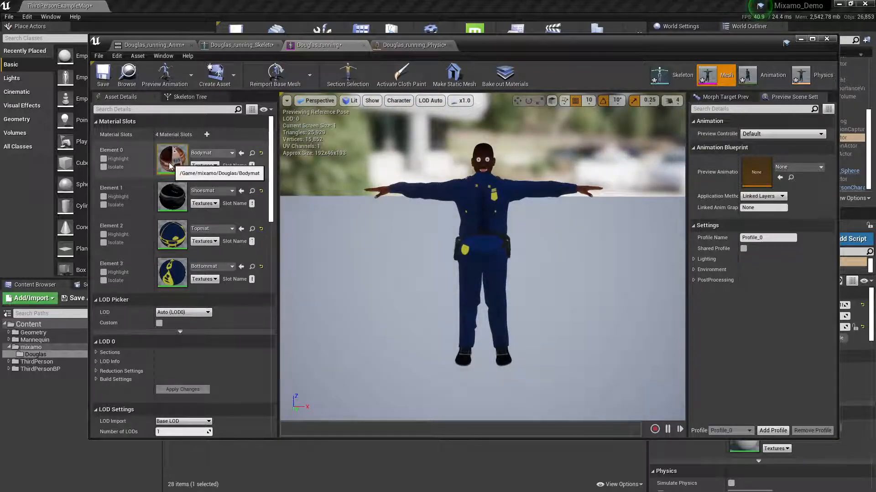
- Set Bodymat's Blend Mode to Opaque, save it, and return to Douglas_running
{"action": "double_click", "coordinate": [172, 158]}
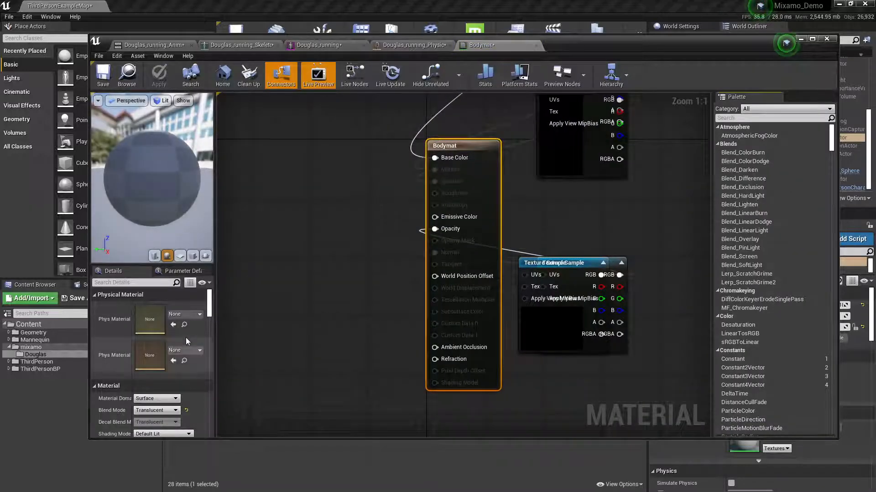
{"action": "scroll", "scroll_direction": "down", "scroll_amount": 3}
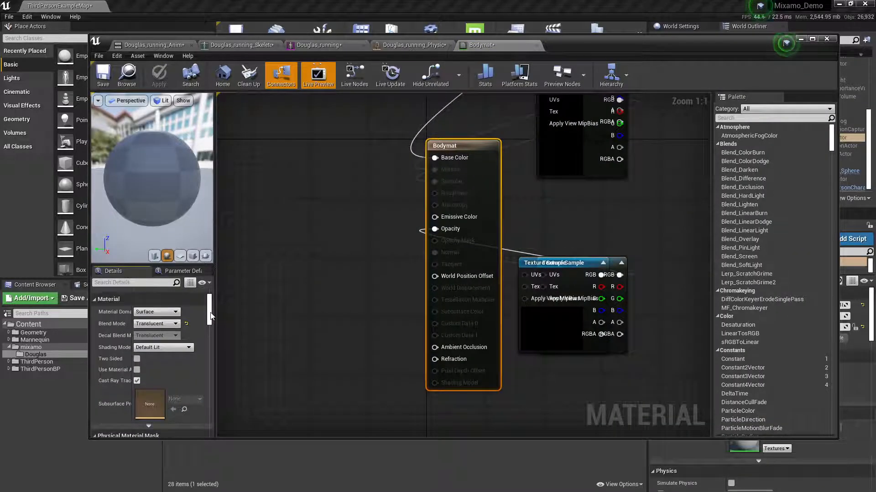
{"action": "left_click", "coordinate": [156, 324]}
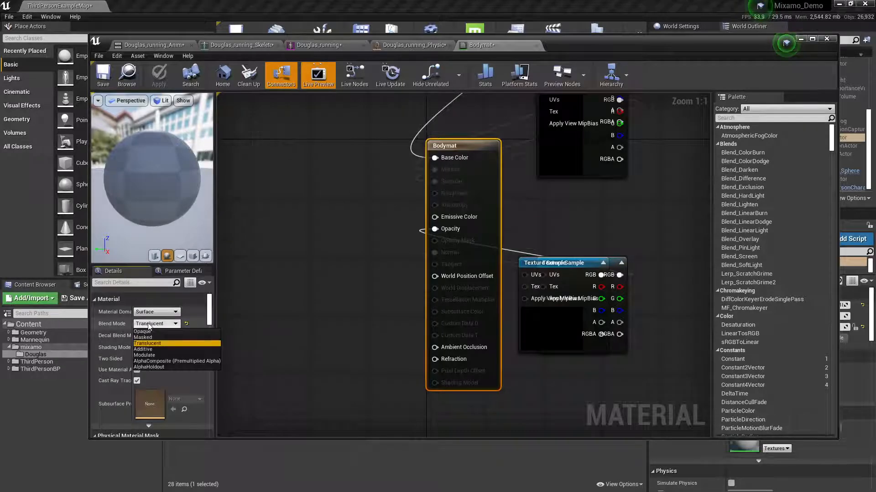
{"action": "left_click", "coordinate": [143, 332]}
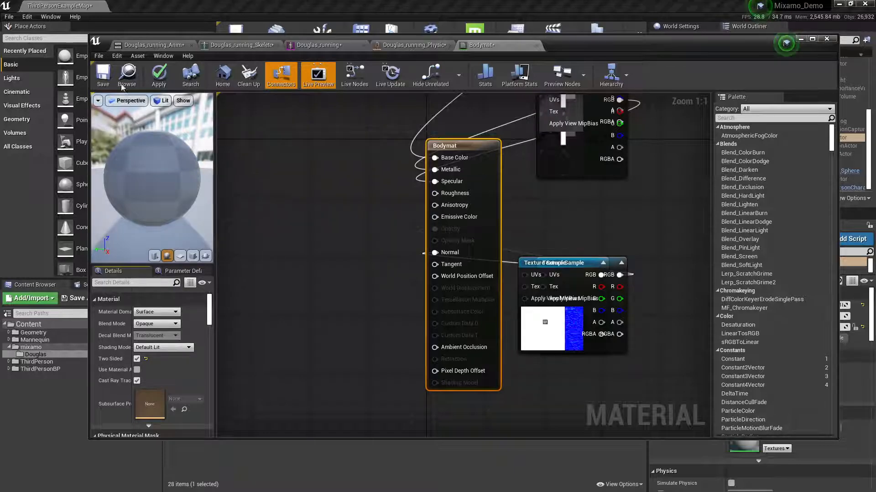
{"action": "left_click", "coordinate": [103, 75]}
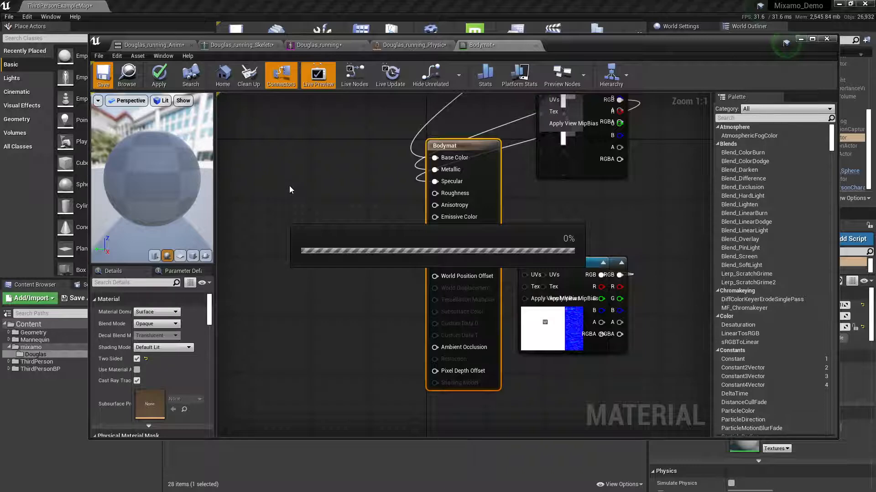
{"action": "left_click", "coordinate": [102, 76]}
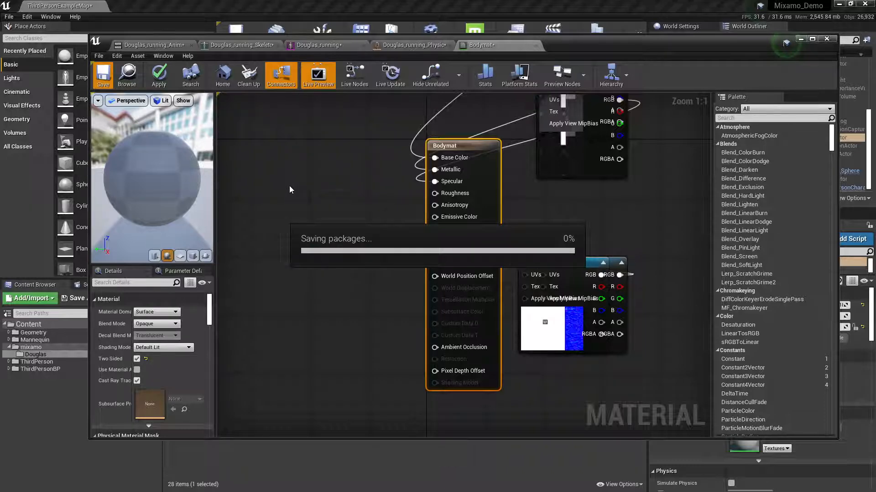
{"action": "left_click", "coordinate": [103, 73]}
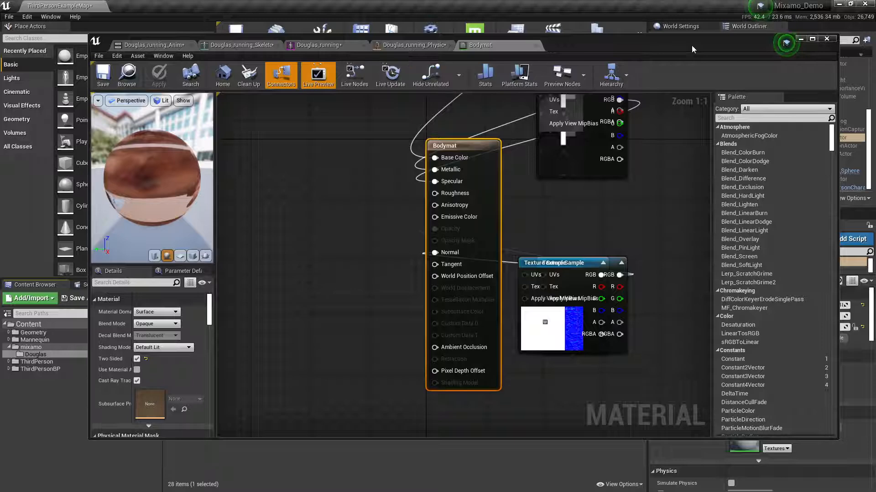
{"action": "left_click", "coordinate": [316, 45]}
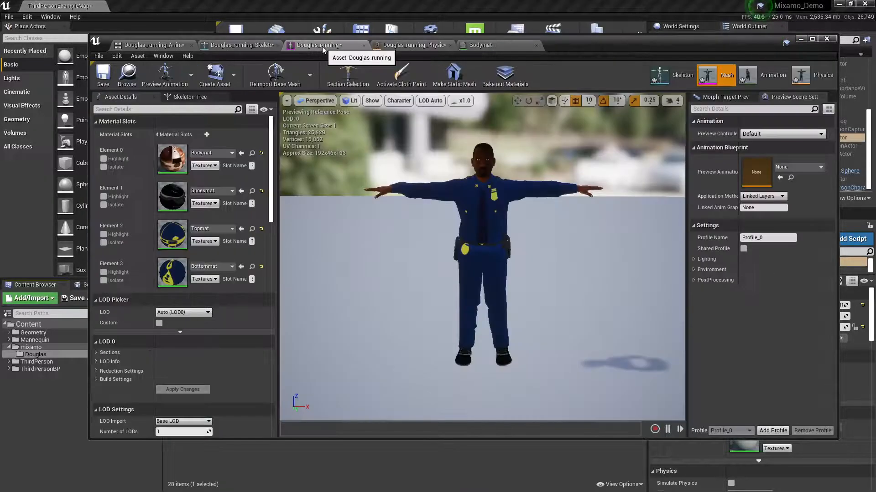
- Set Shoesmat's Blend Mode to Opaque and save it
{"action": "left_click", "coordinate": [172, 196]}
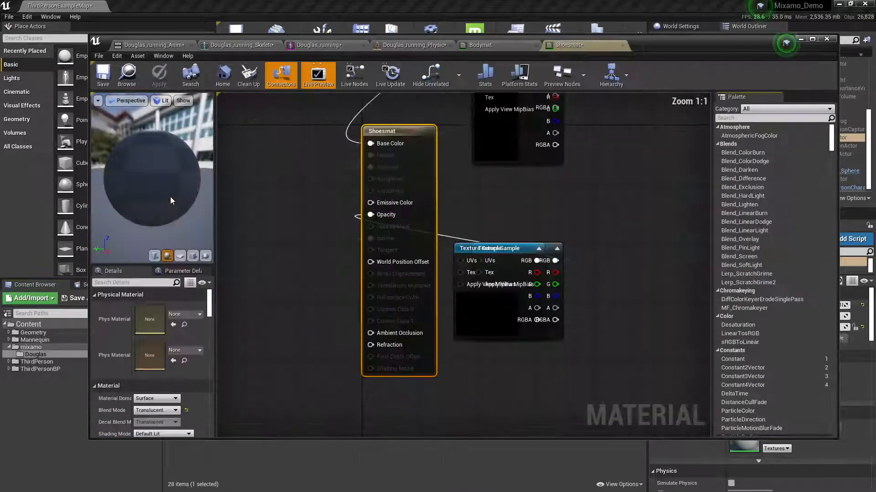
{"action": "left_click", "coordinate": [157, 410]}
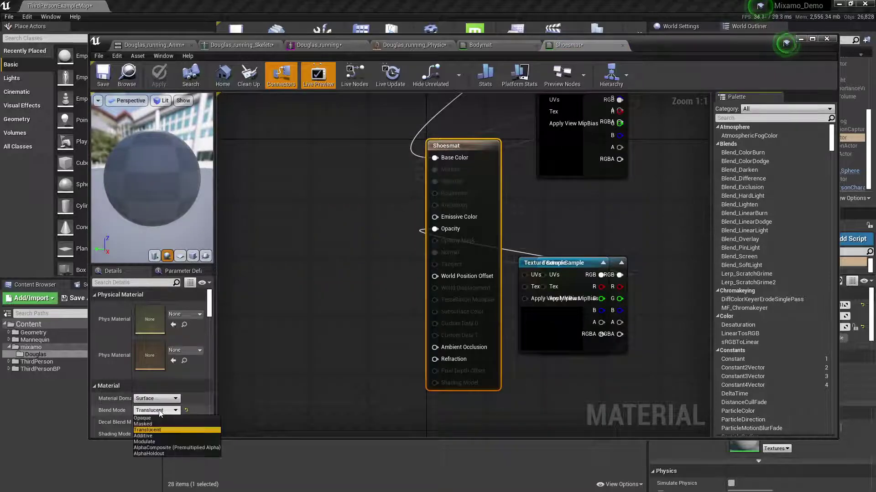
{"action": "left_click", "coordinate": [142, 418]}
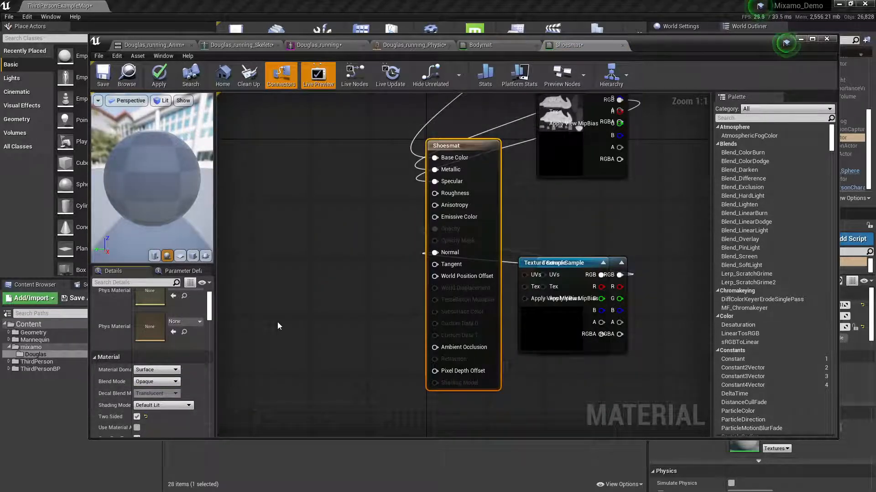
{"action": "mouse_move", "coordinate": [103, 74]}
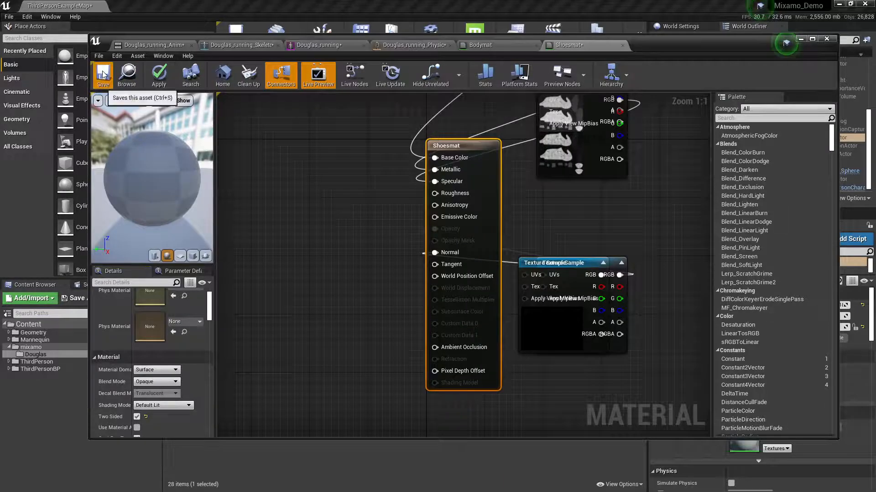
{"action": "left_click", "coordinate": [103, 75]}
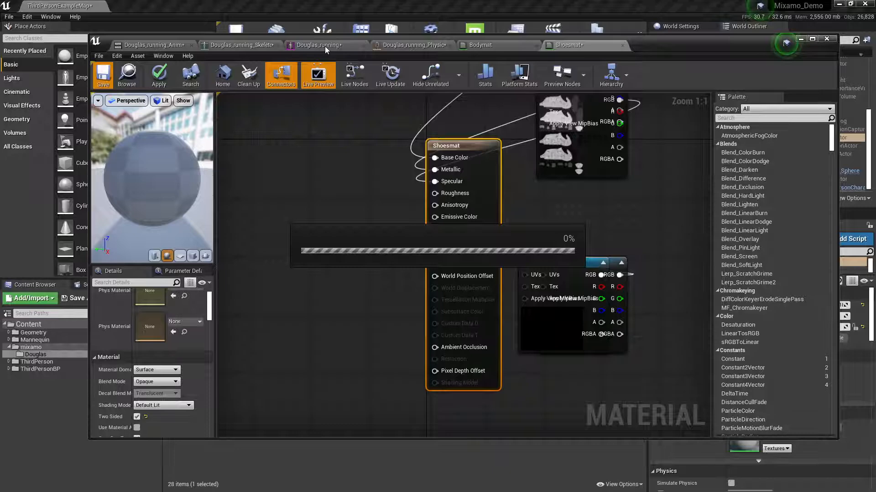
{"action": "left_click", "coordinate": [103, 74]}
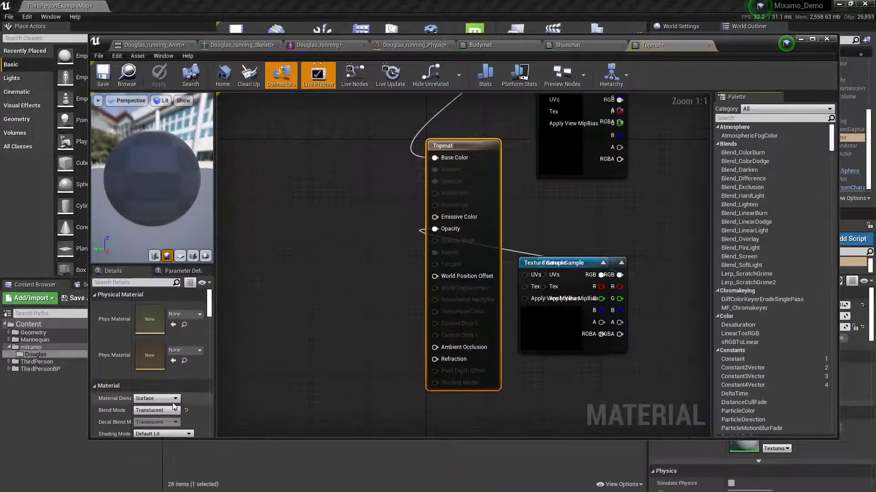
- Set Topmat's Blend Mode to Opaque, save it, and return to Douglas_running
{"action": "left_click", "coordinate": [156, 410]}
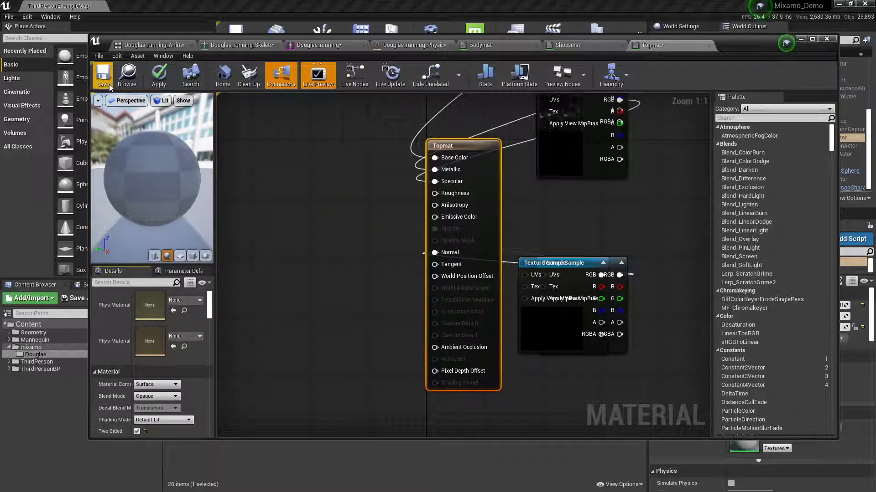
{"action": "left_click", "coordinate": [103, 76]}
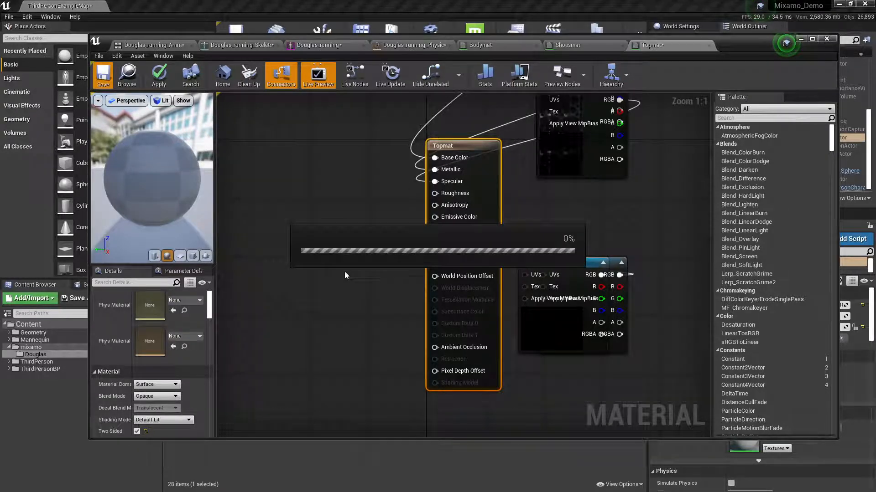
{"action": "mouse_move", "coordinate": [376, 221]}
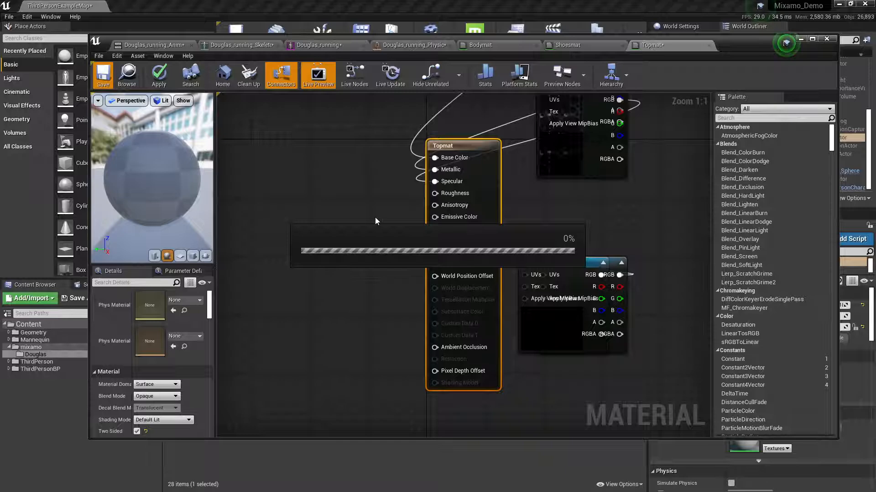
{"action": "left_click", "coordinate": [103, 73]}
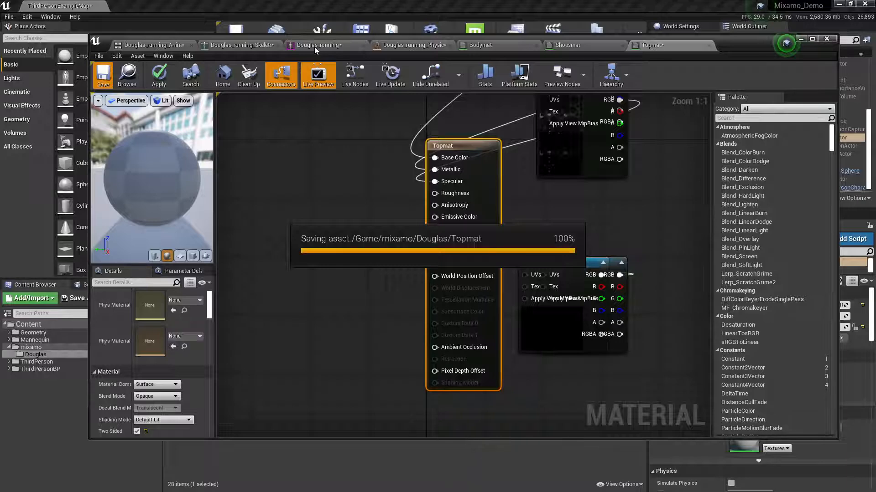
{"action": "left_click", "coordinate": [317, 45]}
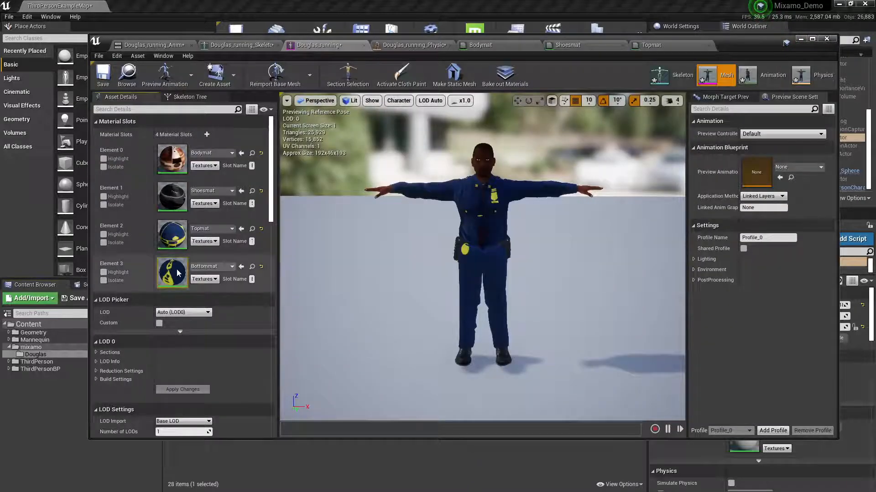
- Set Bottommat's Blend Mode to Opaque, save it, and close the character asset editors
{"action": "double_click", "coordinate": [172, 273]}
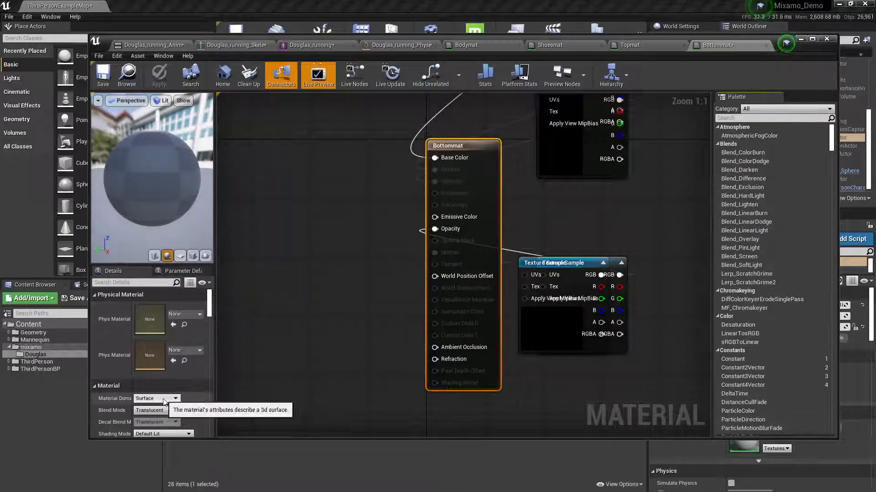
{"action": "left_click", "coordinate": [156, 410]}
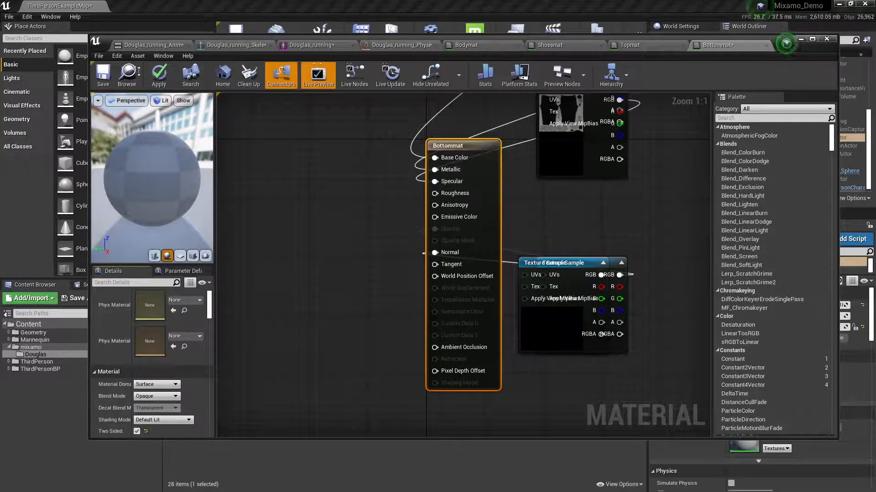
{"action": "left_click", "coordinate": [104, 72]}
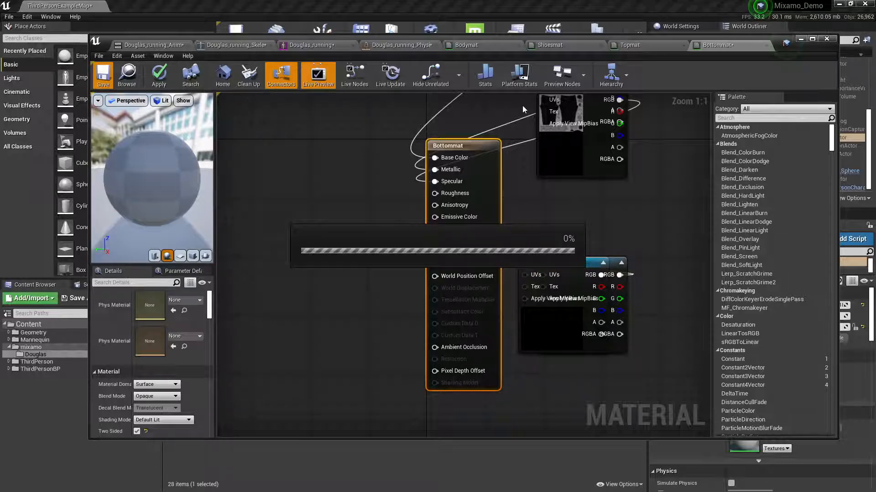
{"action": "left_click", "coordinate": [103, 75]}
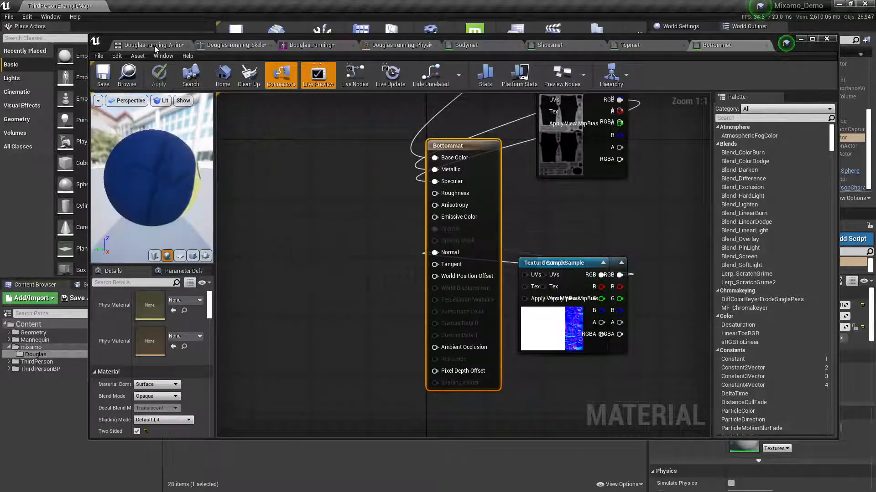
{"action": "left_click", "coordinate": [155, 46]}
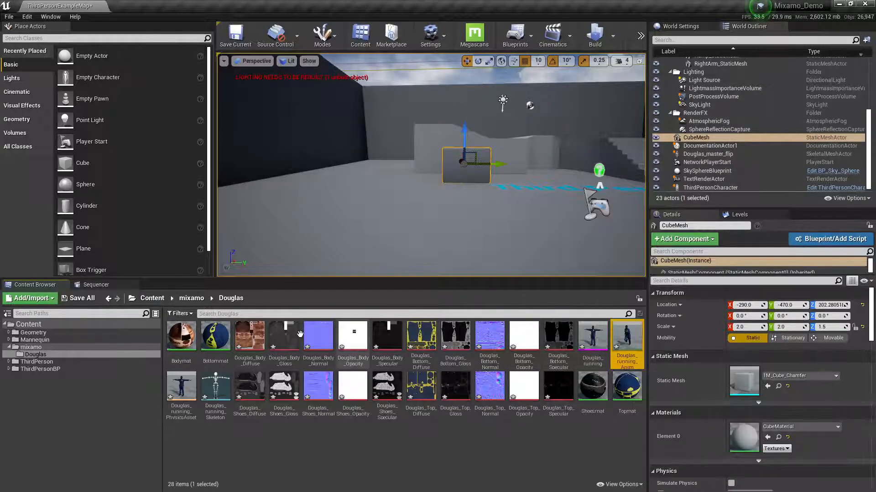
{"action": "mouse_move", "coordinate": [489, 386]}
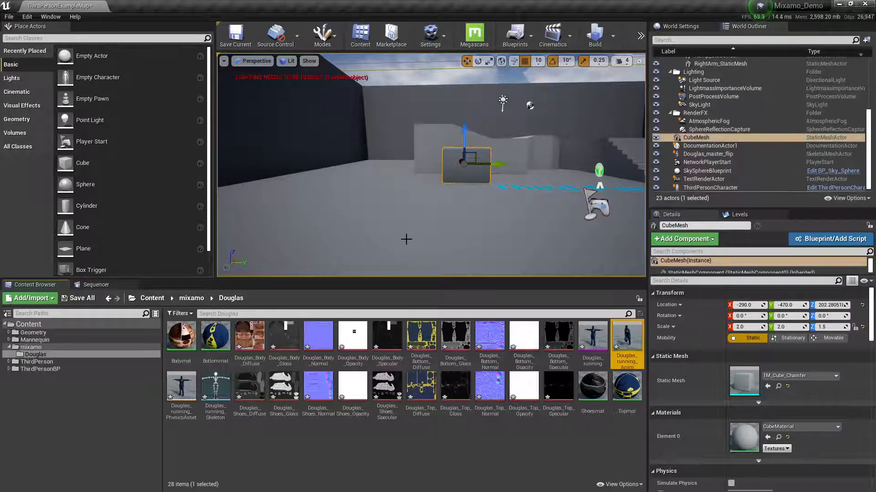
{"action": "mouse_move", "coordinate": [283, 247]}
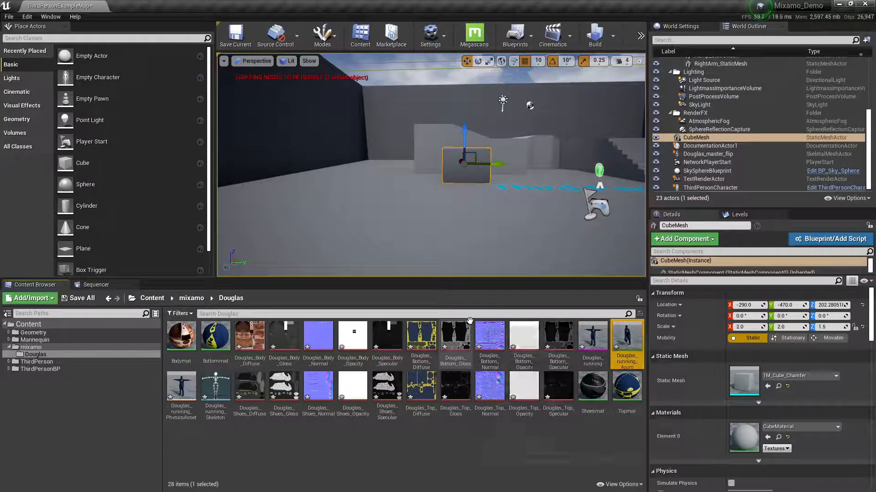
{"action": "mouse_move", "coordinate": [592, 344]}
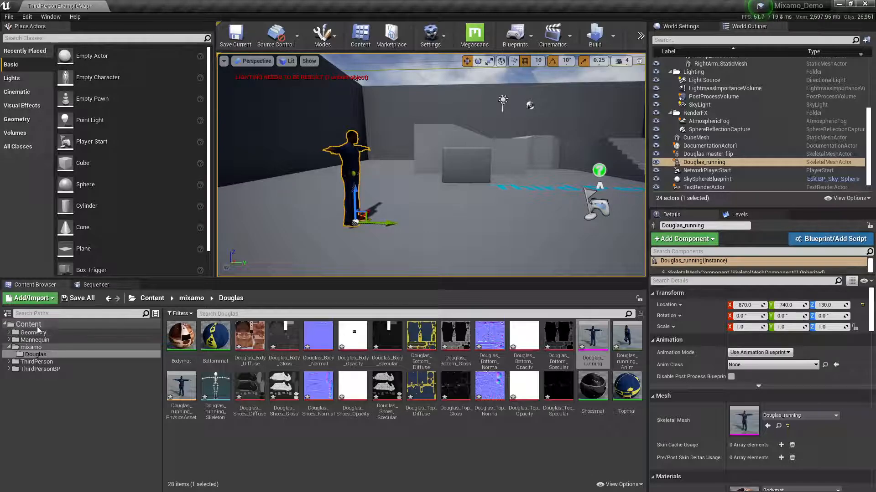
- Create a Cinematics folder holding a new Shot_02 level sequence and open it
{"action": "left_click", "coordinate": [28, 324]}
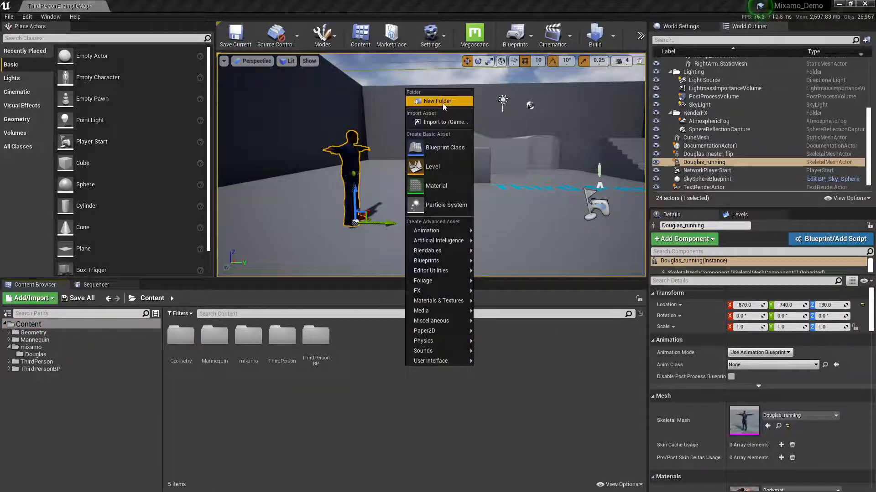
{"action": "left_click", "coordinate": [437, 101]}
{"action": "type", "text": "Cinematics"}
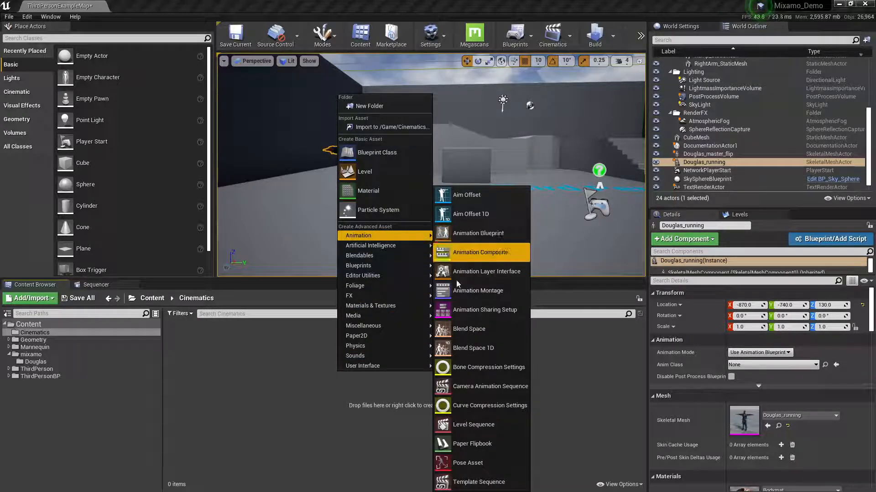
{"action": "left_click", "coordinate": [473, 424]}
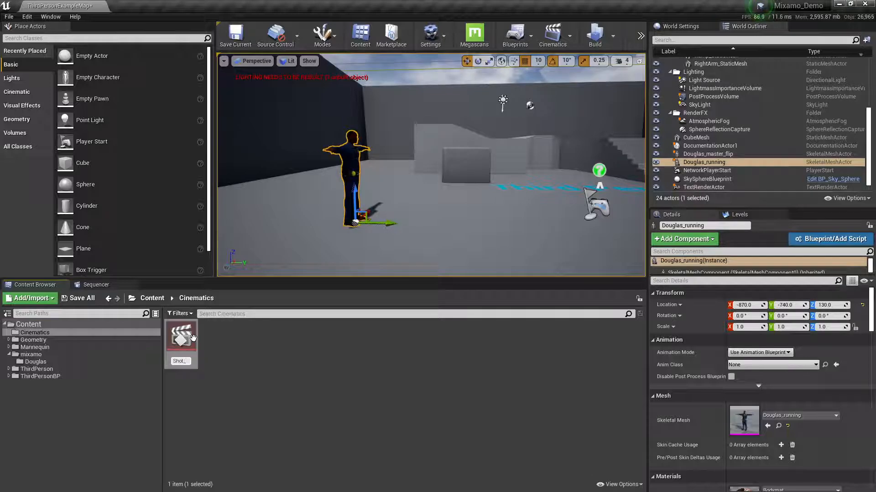
{"action": "mouse_move", "coordinate": [188, 335]}
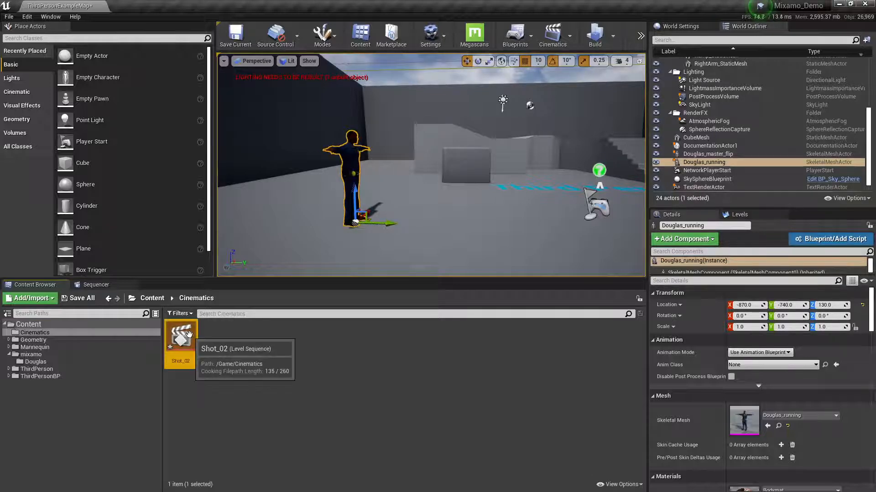
{"action": "double_click", "coordinate": [181, 336]}
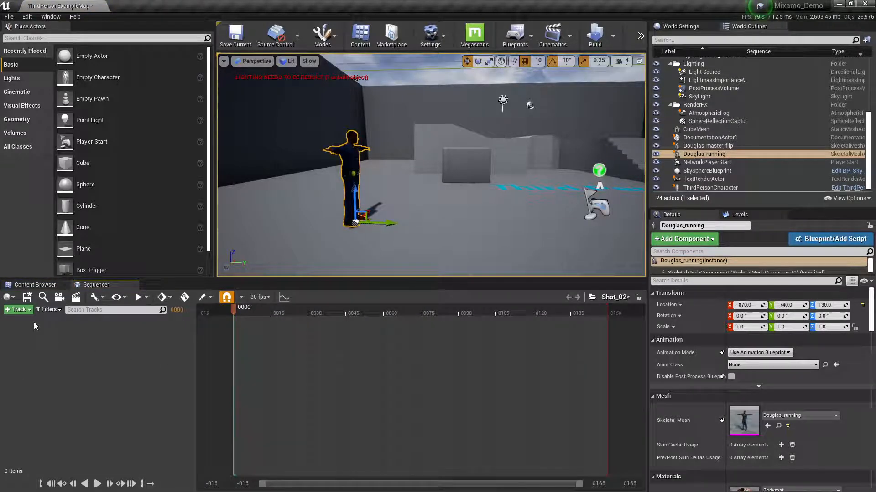
- Add the Douglas_running actor to Shot_02 as a Sequencer track
{"action": "left_click", "coordinate": [17, 310]}
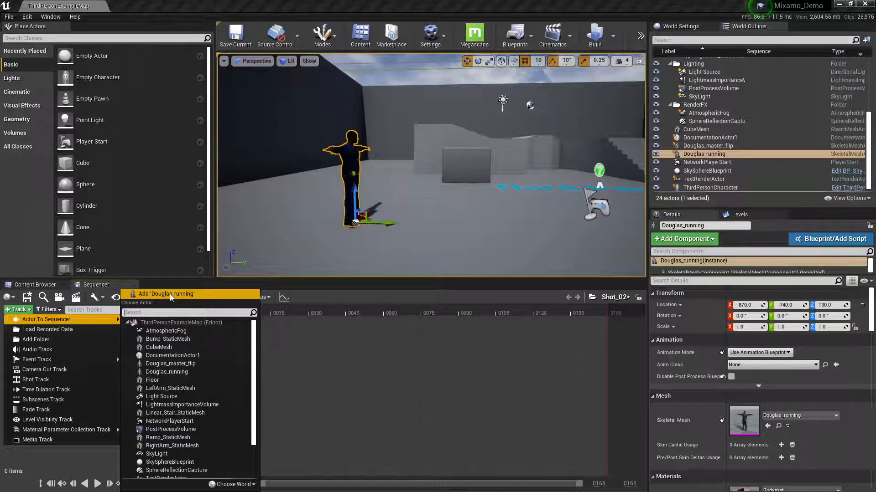
{"action": "left_click", "coordinate": [166, 372]}
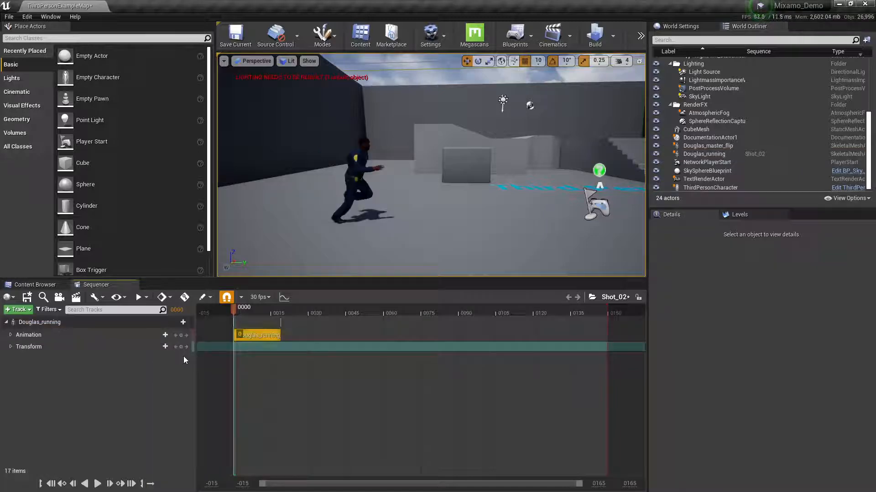
- Extend the running section and key Douglas's forward Y-axis position at frames 0 and 44
{"action": "left_click", "coordinate": [247, 313]}
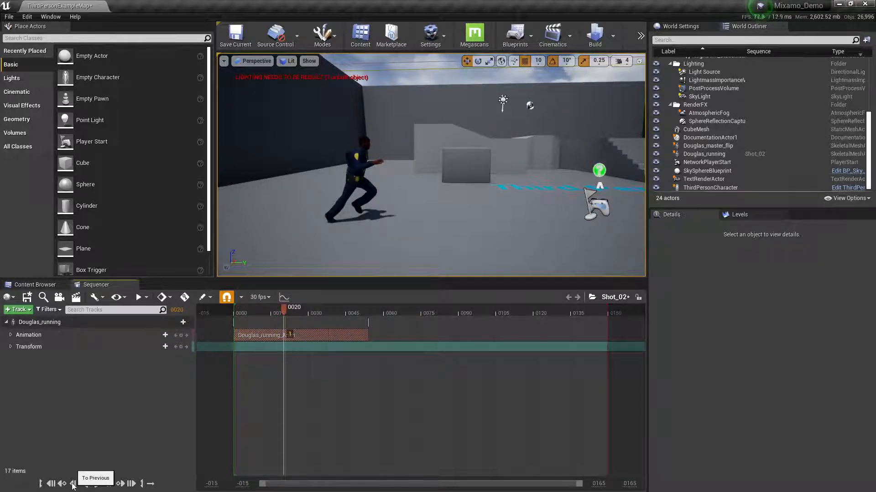
{"action": "left_click", "coordinate": [72, 484]}
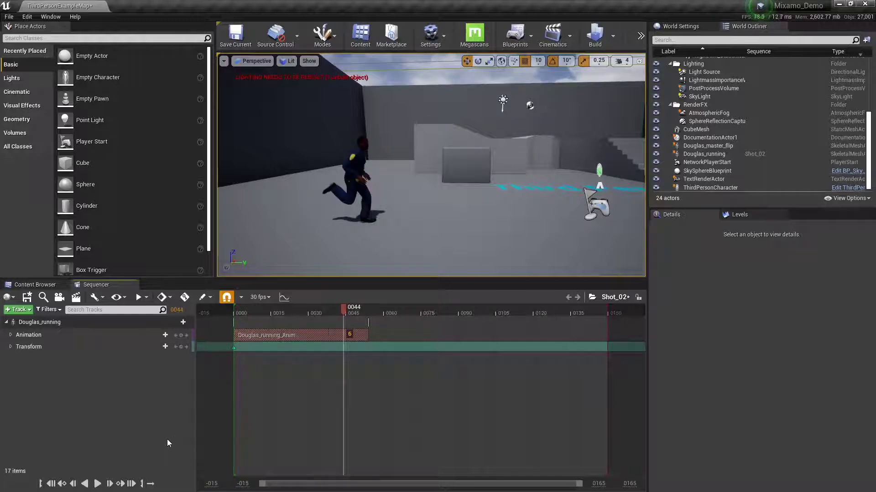
{"action": "left_click", "coordinate": [162, 297]}
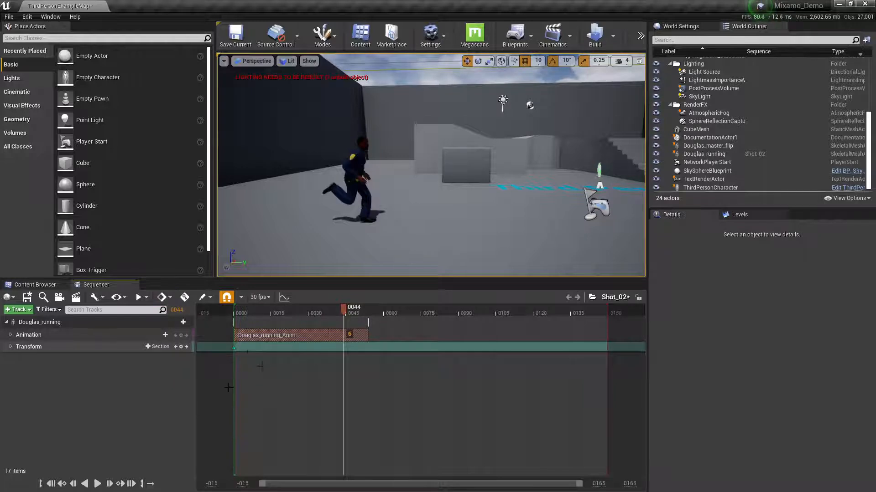
{"action": "left_click", "coordinate": [704, 154]}
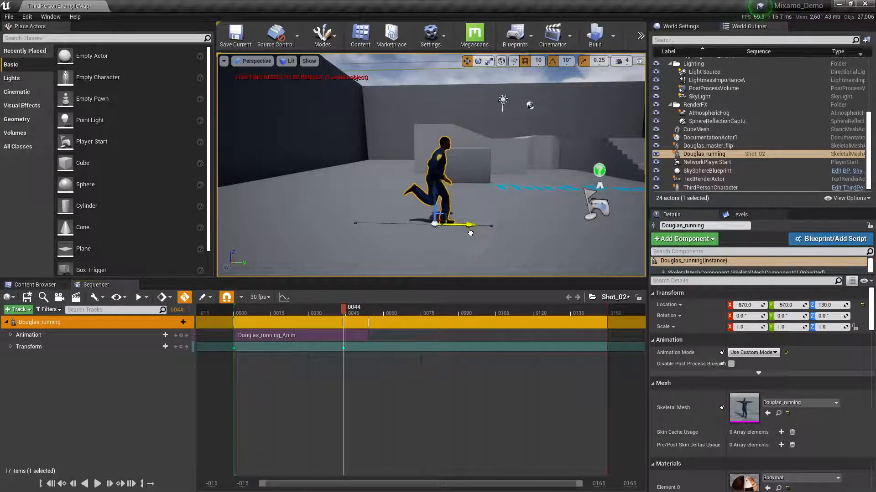
{"action": "left_click", "coordinate": [243, 314]}
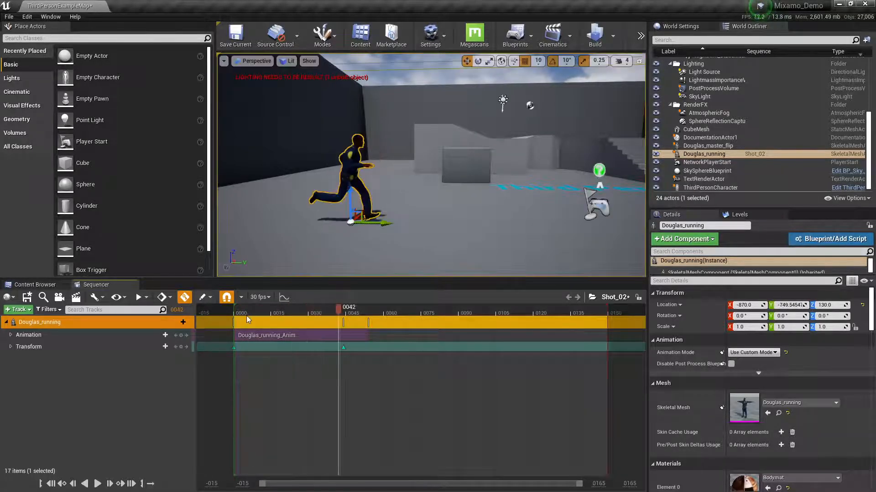
{"action": "left_click_drag", "start_coordinate": [337, 313], "coordinate": [240, 313]}
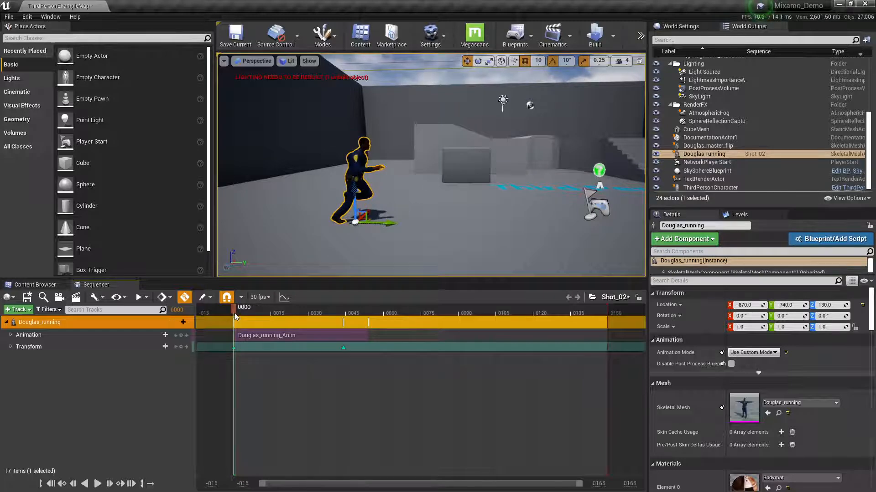
{"action": "left_click", "coordinate": [344, 314]}
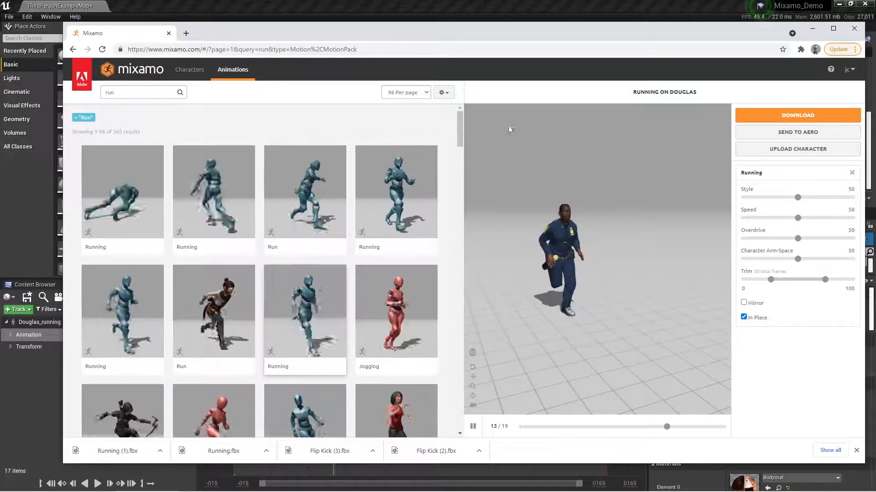
- Search Mixamo for 'run stop', preview Run To Stop on Douglas, and open its download settings
{"action": "left_click", "coordinate": [137, 92]}
{"action": "type", "text": " stop"}
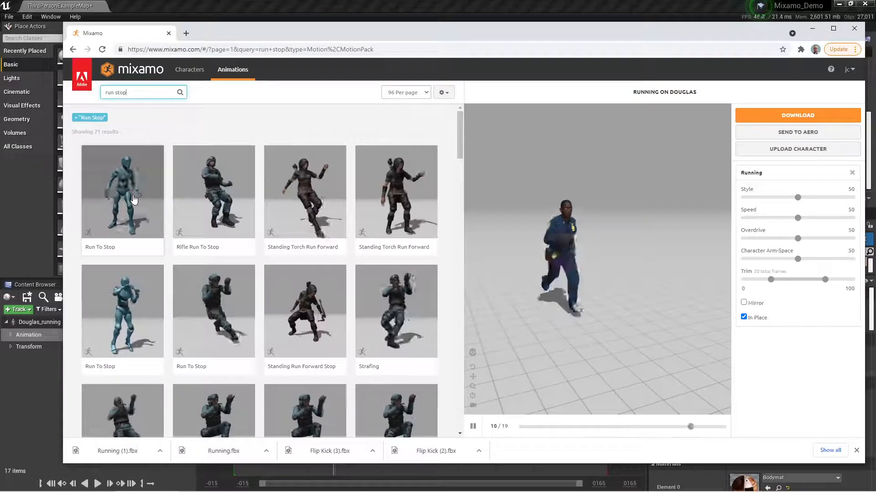
{"action": "left_click", "coordinate": [134, 198]}
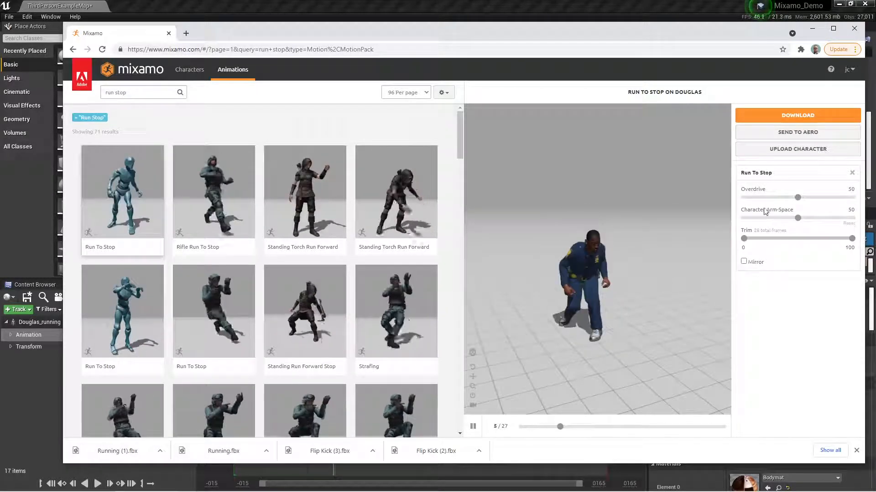
{"action": "left_click", "coordinate": [797, 114]}
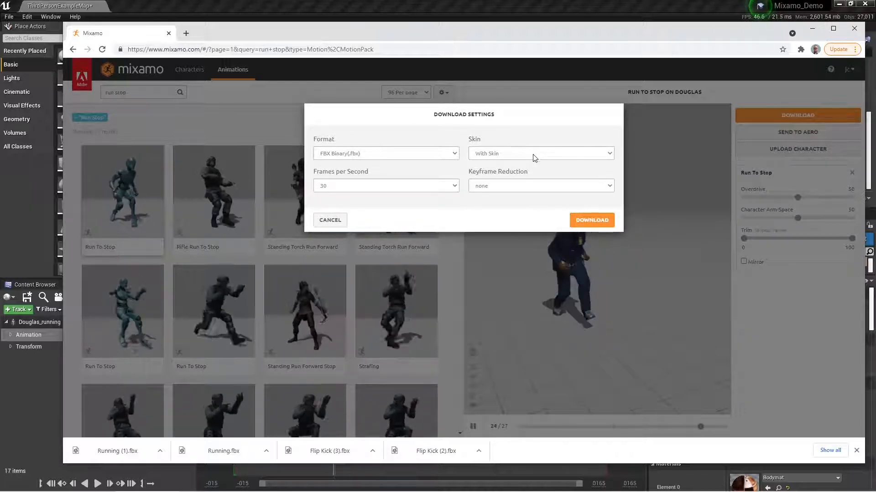
- Download Run To Stop as FBX Binary at 30 fps with Skin set to Without Skin
{"action": "left_click", "coordinate": [541, 154]}
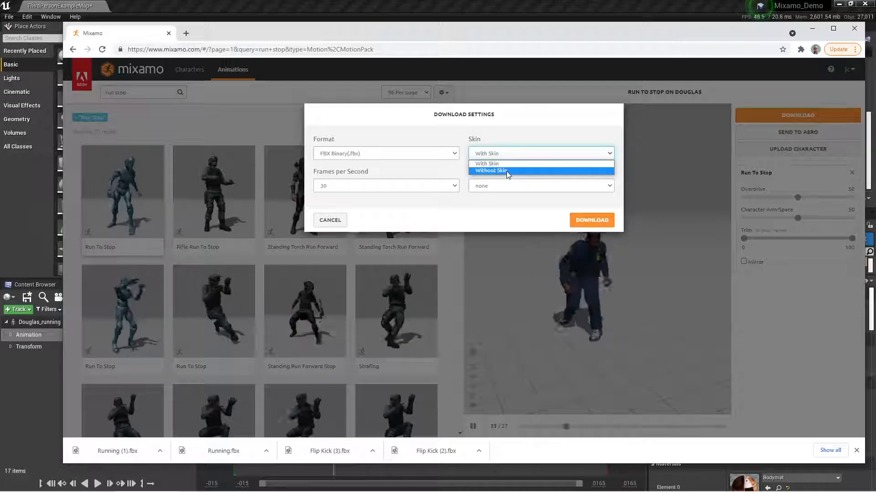
{"action": "left_click", "coordinate": [505, 170]}
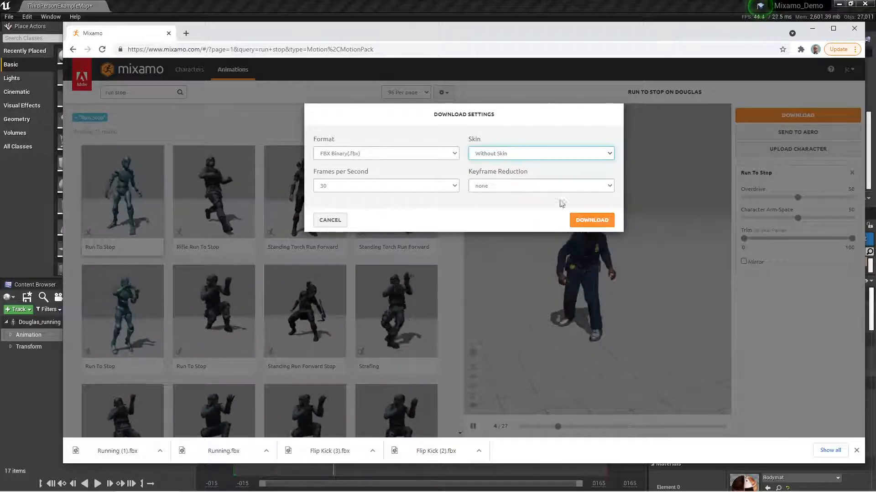
{"action": "left_click", "coordinate": [592, 220]}
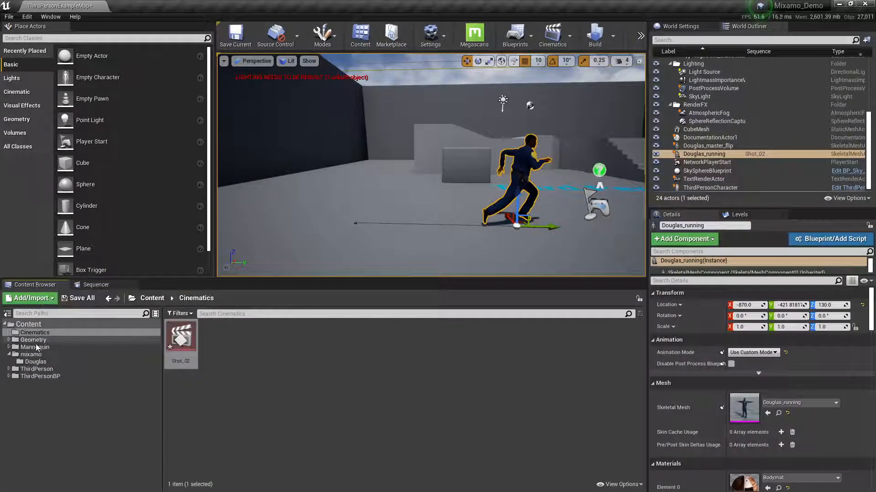
- Import Run To Stop.fbx into mixamo > Douglas on Douglas_running_Skeleton and open the animation
{"action": "left_click", "coordinate": [36, 361]}
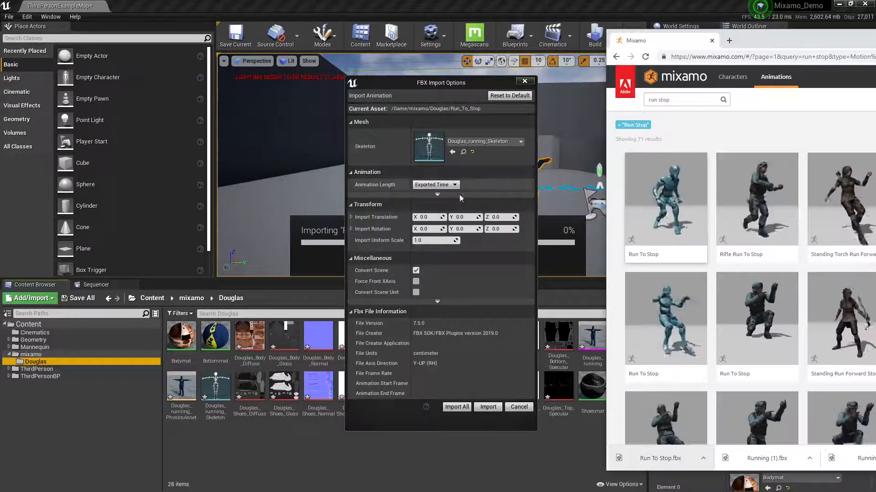
{"action": "left_click", "coordinate": [487, 407]}
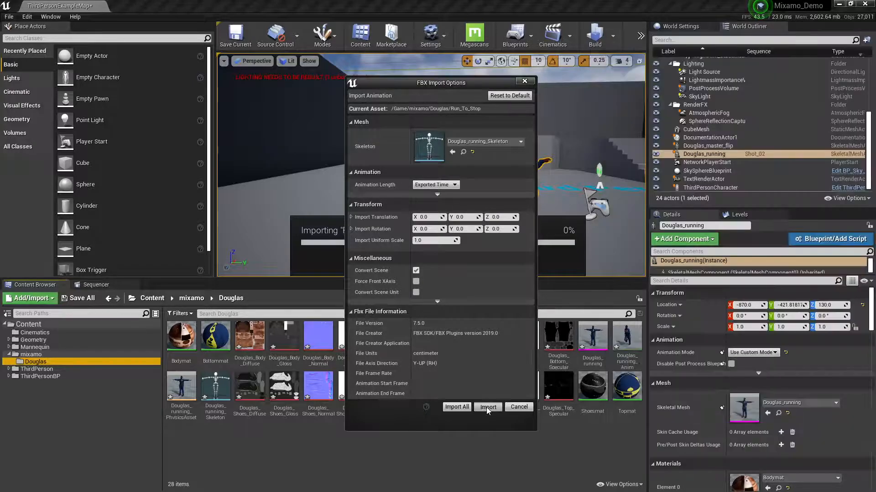
{"action": "left_click", "coordinate": [487, 407]}
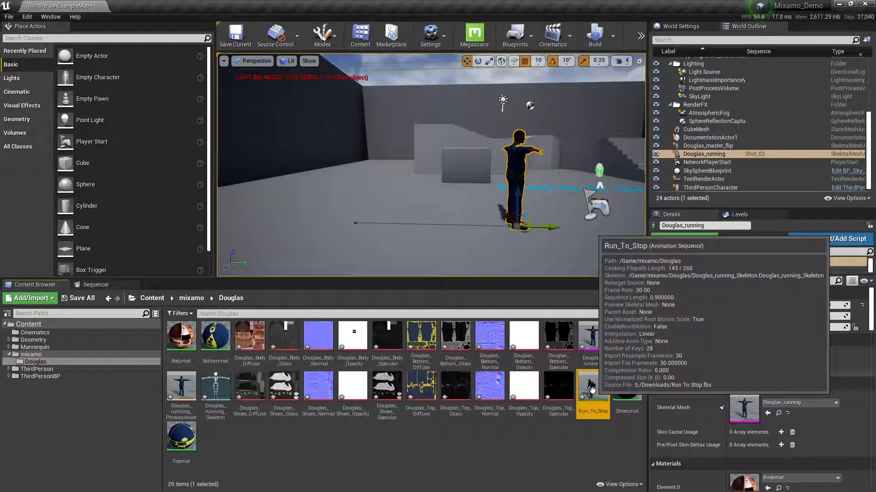
{"action": "double_click", "coordinate": [593, 385]}
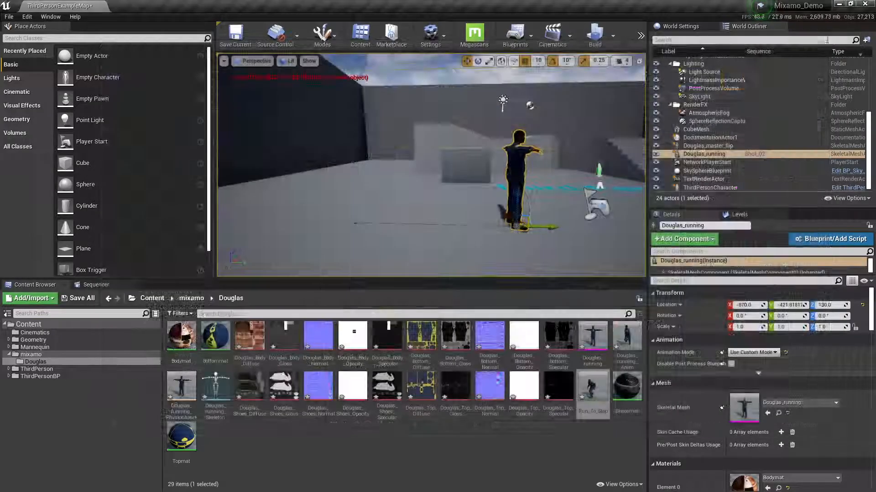
{"action": "mouse_move", "coordinate": [83, 298]}
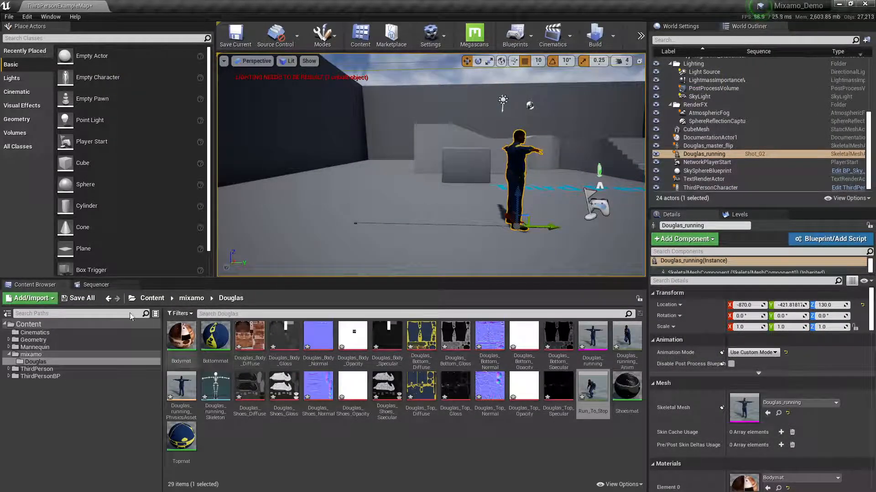
- Save all new Douglas assets, including Run_To_Stop, through Save Selected
{"action": "left_click", "coordinate": [82, 298]}
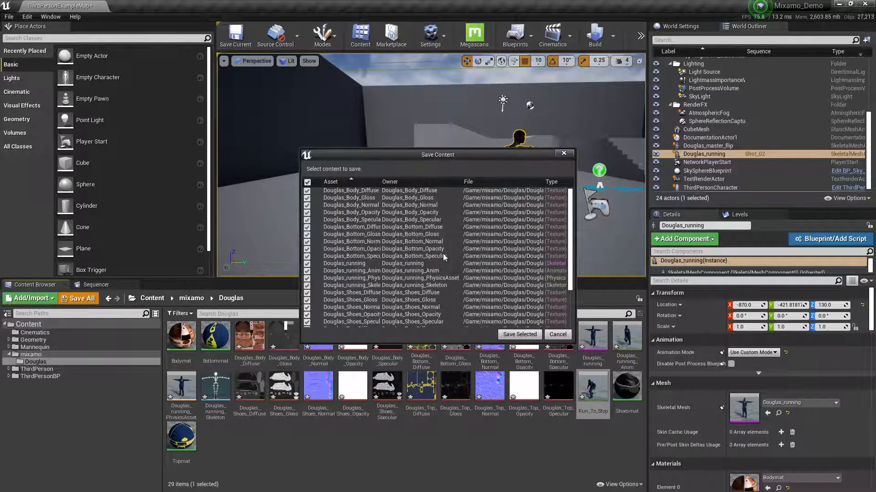
{"action": "left_click", "coordinate": [519, 335]}
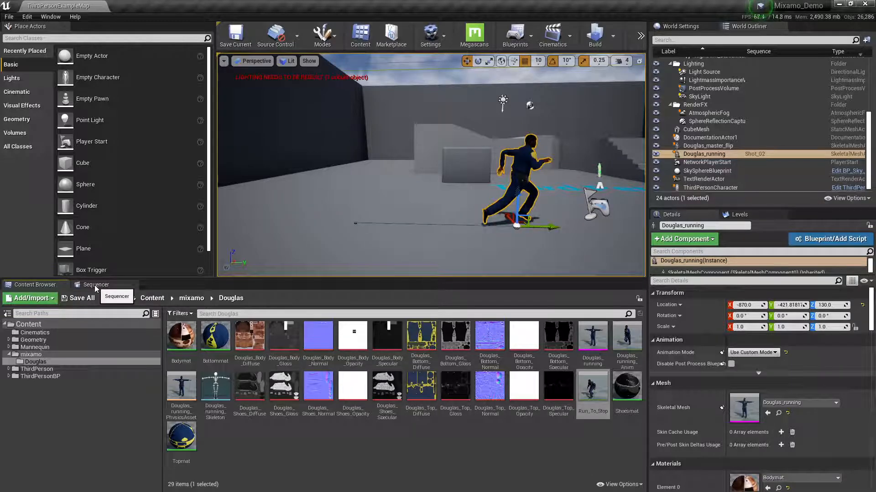
- Add Run_To_Stop after the running clip on Douglas_running's animation track and scrub the transition
{"action": "left_click", "coordinate": [97, 285]}
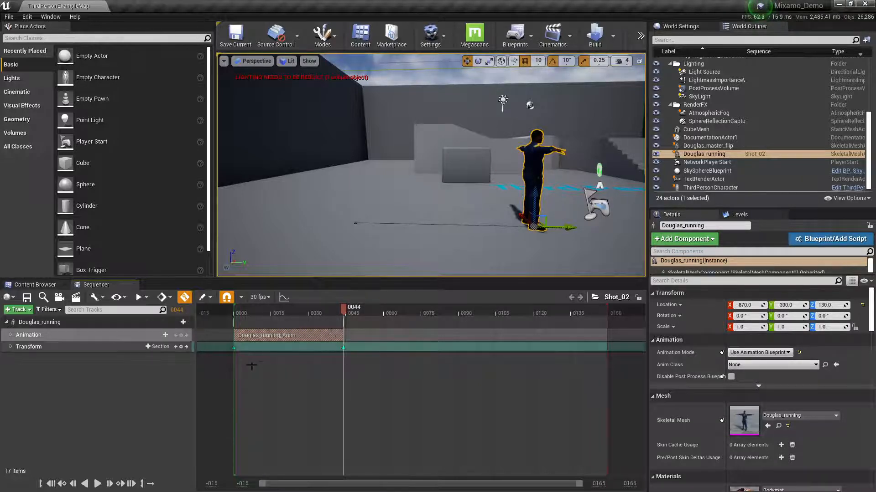
{"action": "left_click", "coordinate": [165, 335]}
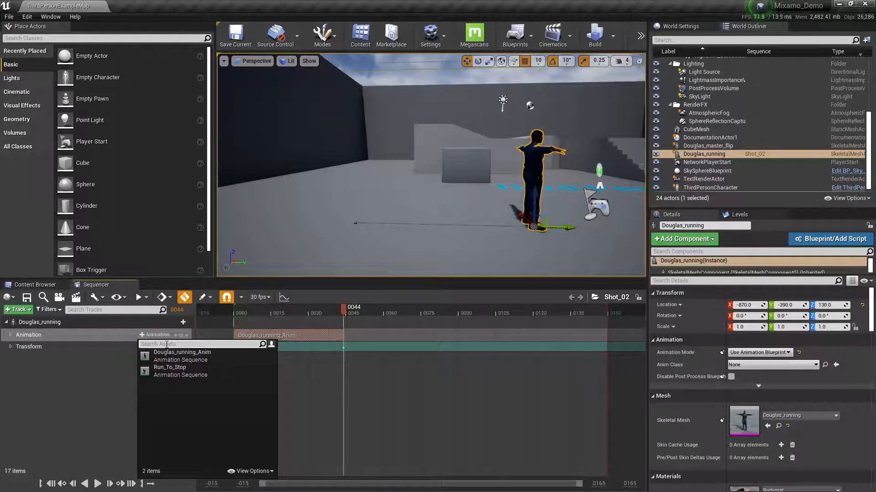
{"action": "mouse_move", "coordinate": [170, 371]}
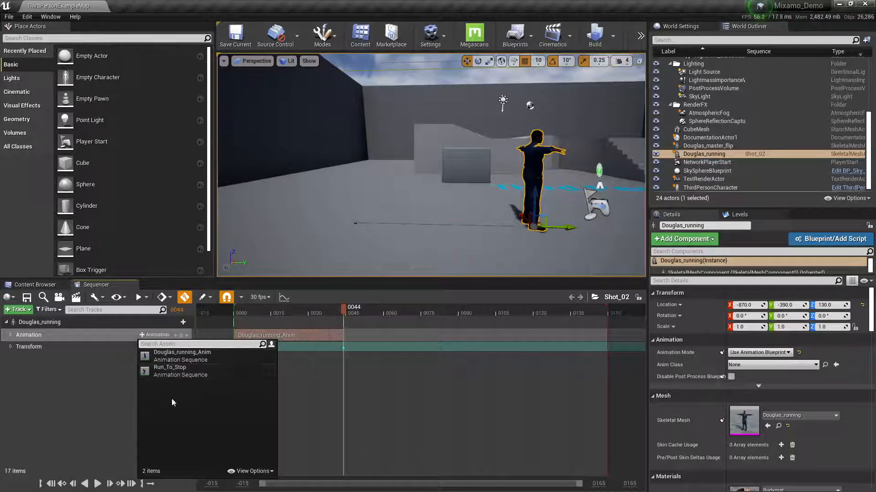
{"action": "left_click", "coordinate": [170, 368]}
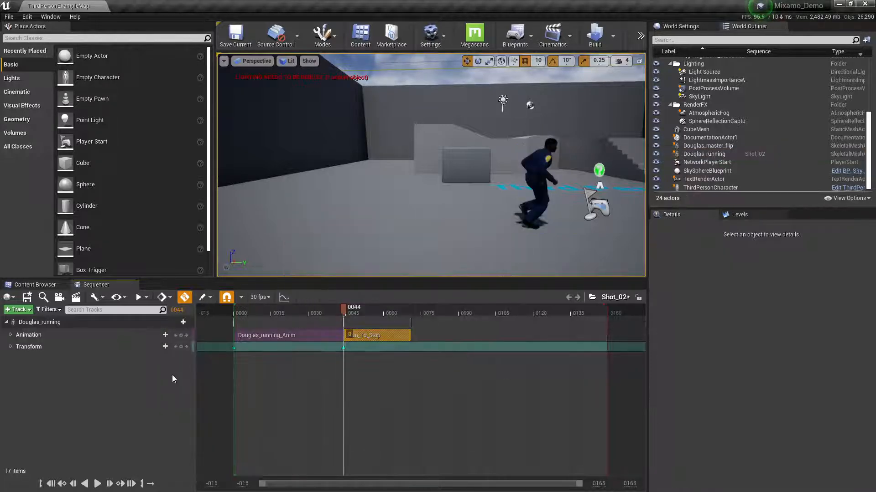
{"action": "left_click_drag", "start_coordinate": [344, 312], "coordinate": [324, 312]}
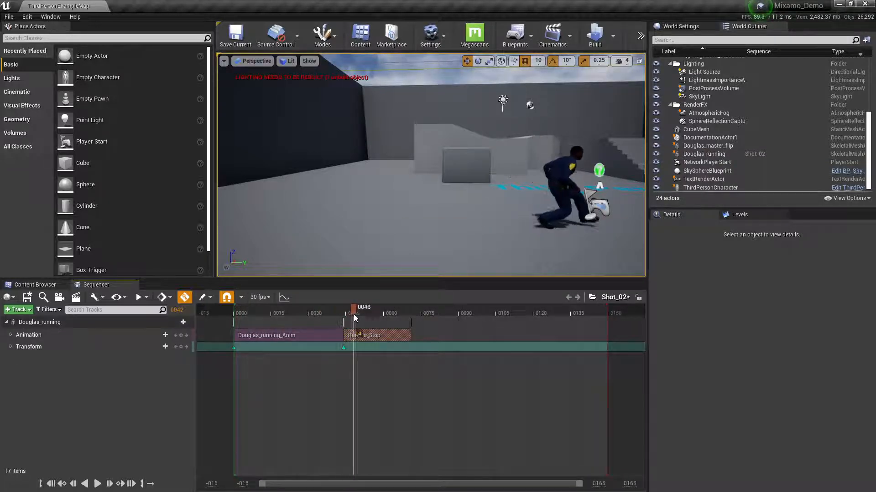
{"action": "left_click_drag", "start_coordinate": [354, 321], "coordinate": [343, 321]}
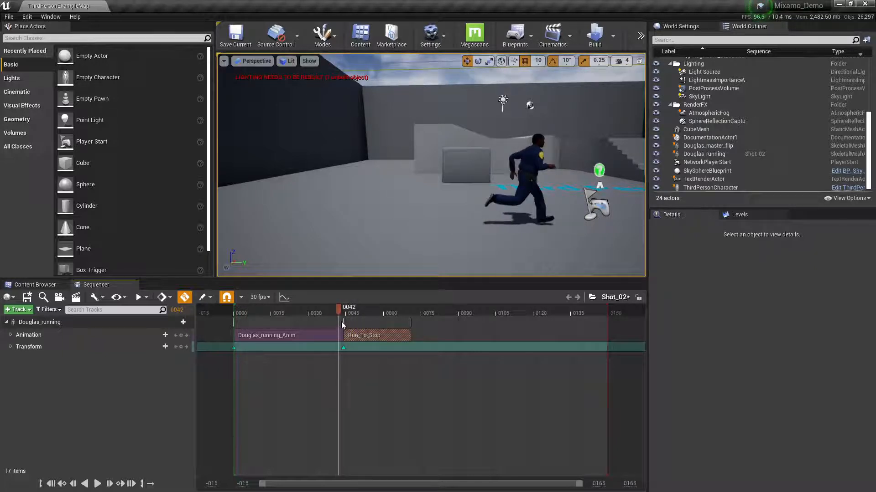
{"action": "left_click_drag", "start_coordinate": [342, 313], "coordinate": [348, 313]}
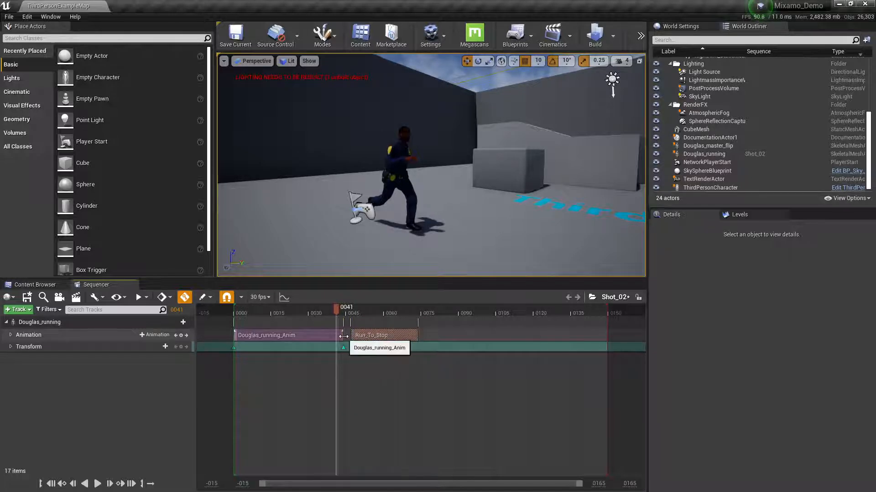
- Slide the Run_To_Stop section left so it overlaps the end of Douglas_running_Anim
{"action": "left_click", "coordinate": [704, 154]}
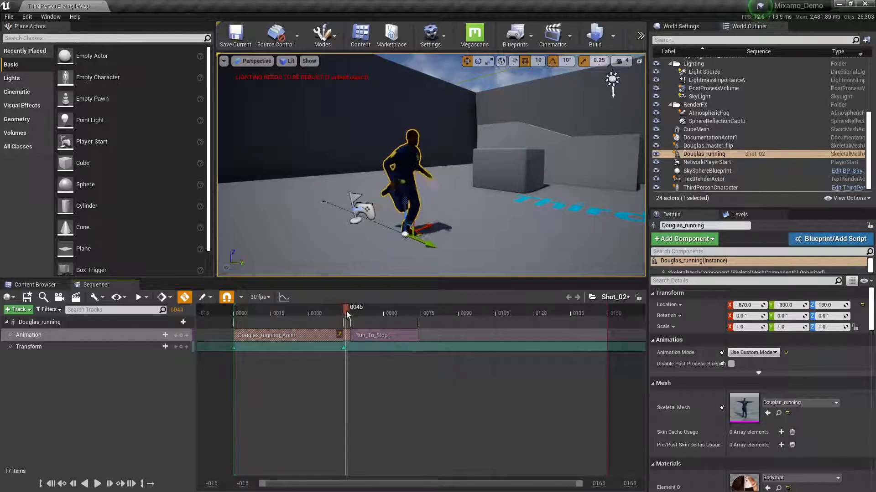
{"action": "left_click", "coordinate": [349, 313]}
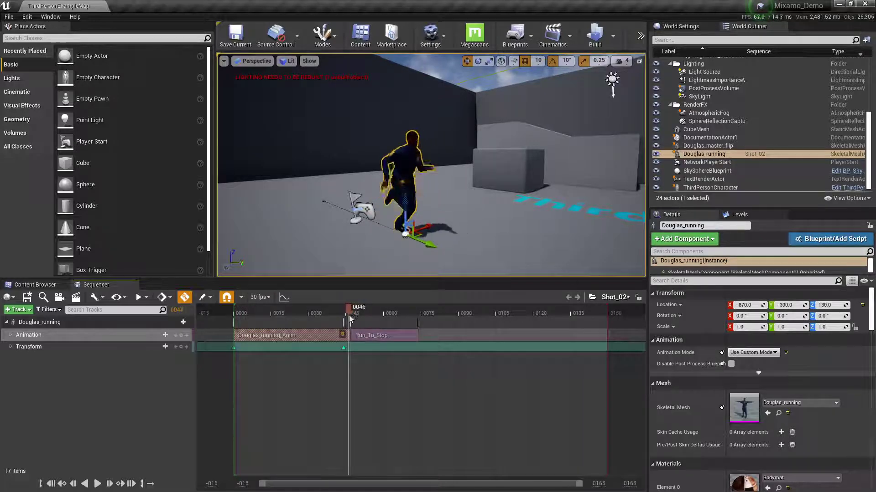
{"action": "left_click_drag", "start_coordinate": [350, 312], "coordinate": [321, 313]}
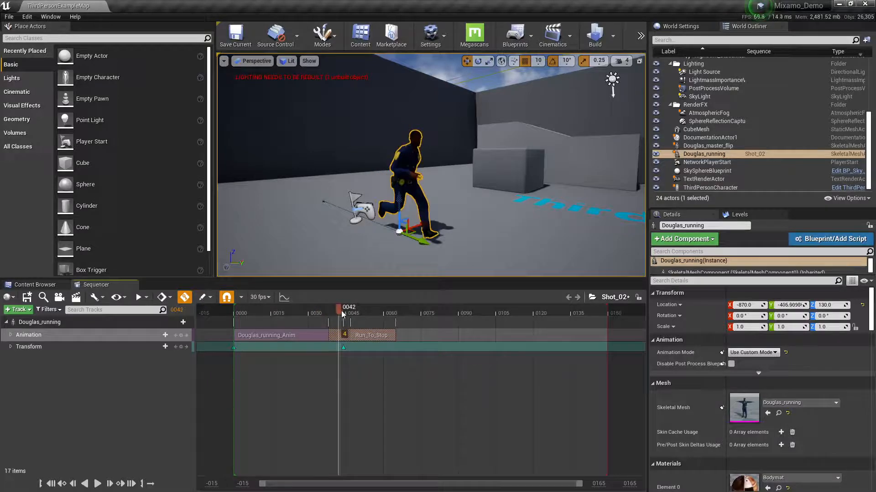
{"action": "left_click_drag", "start_coordinate": [341, 307], "coordinate": [336, 307]}
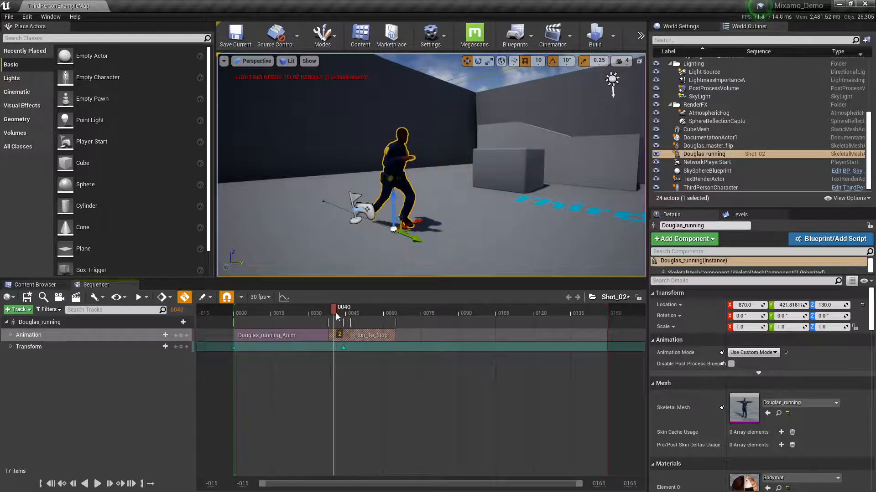
{"action": "left_click_drag", "start_coordinate": [335, 313], "coordinate": [345, 313]}
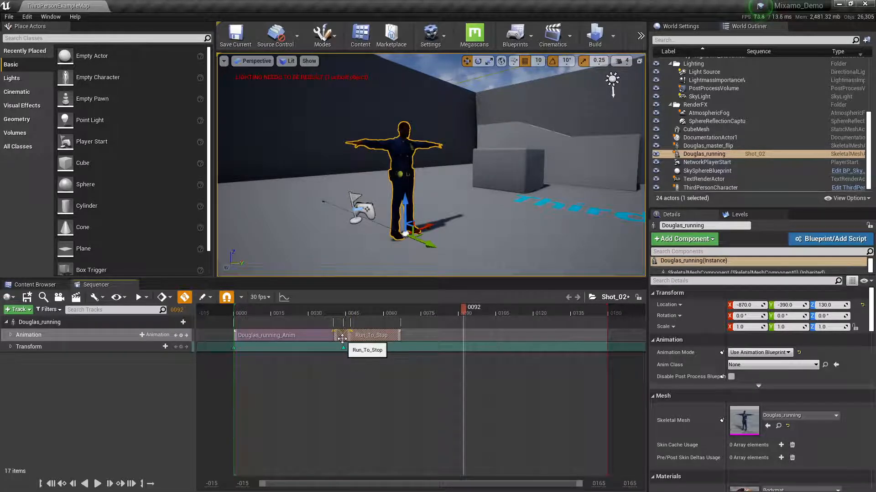
- View Run_To_Stop's Motion Blending Options, then switch back to the Mixamo browser
{"action": "right_click", "coordinate": [368, 335]}
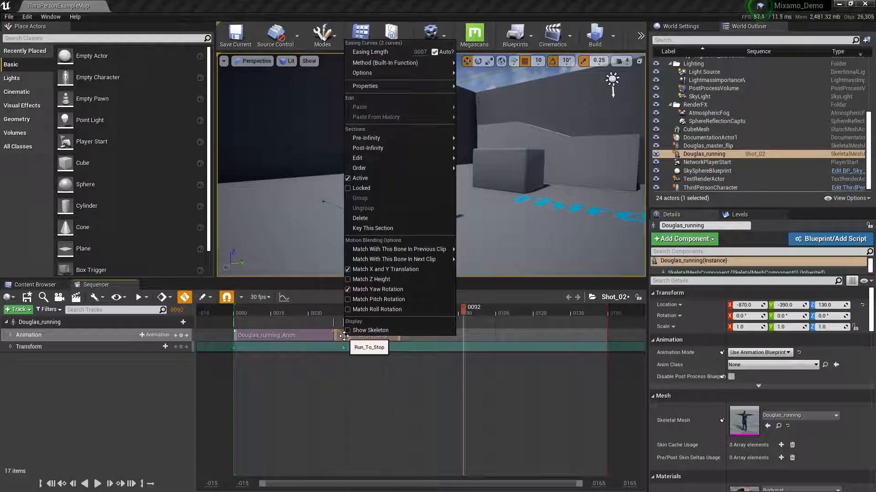
{"action": "left_click", "coordinate": [364, 86]}
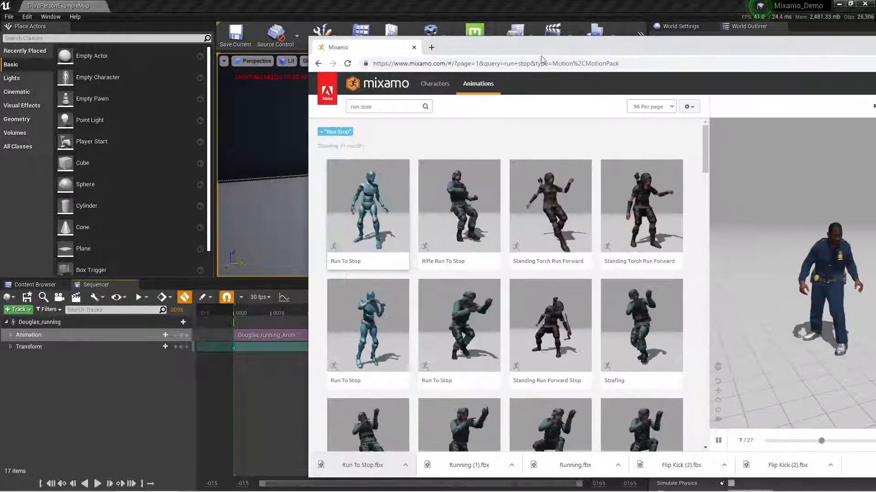
- Reopen Run To Stop's download settings, trying With Skin before reverting to Without Skin
{"action": "left_click", "coordinate": [434, 83]}
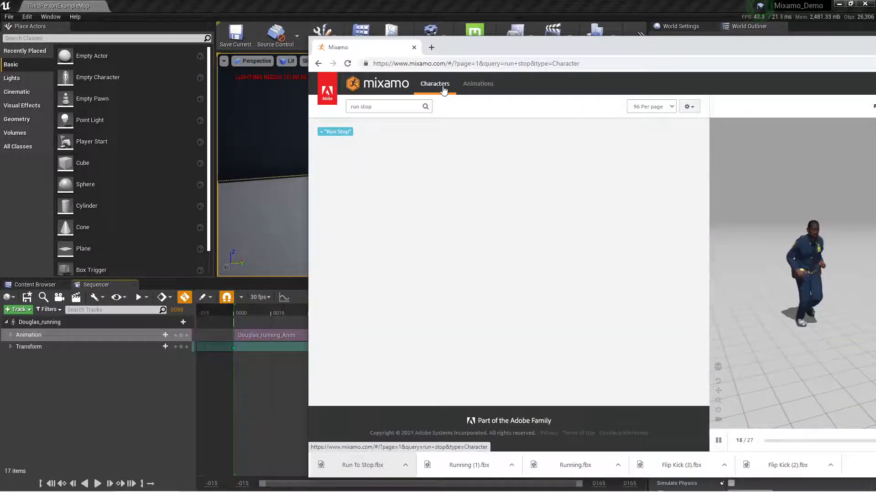
{"action": "left_click", "coordinate": [478, 83]}
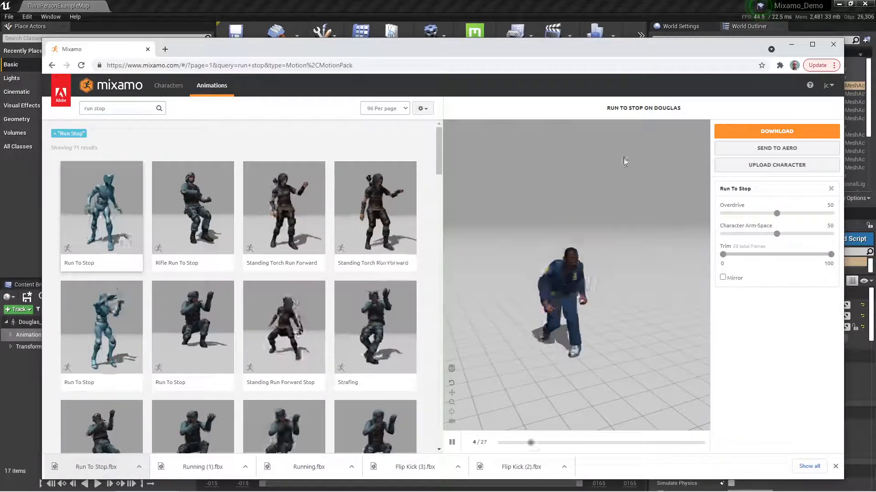
{"action": "left_click", "coordinate": [776, 131]}
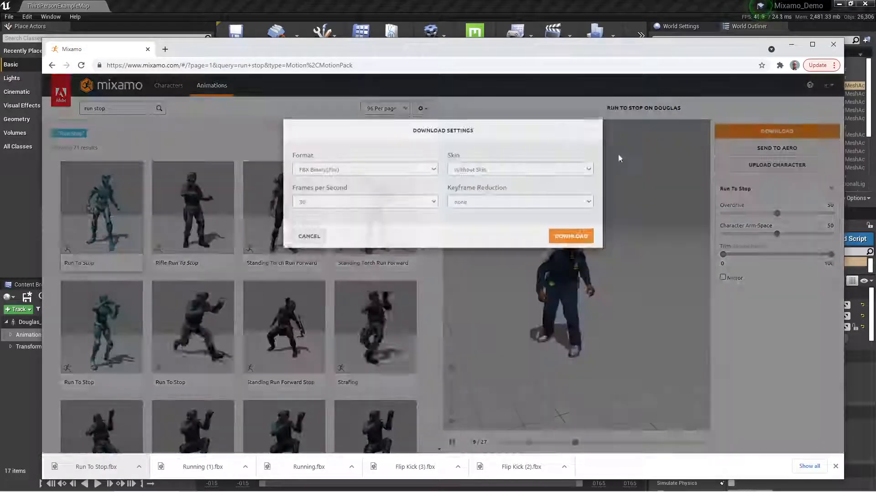
{"action": "left_click", "coordinate": [520, 169]}
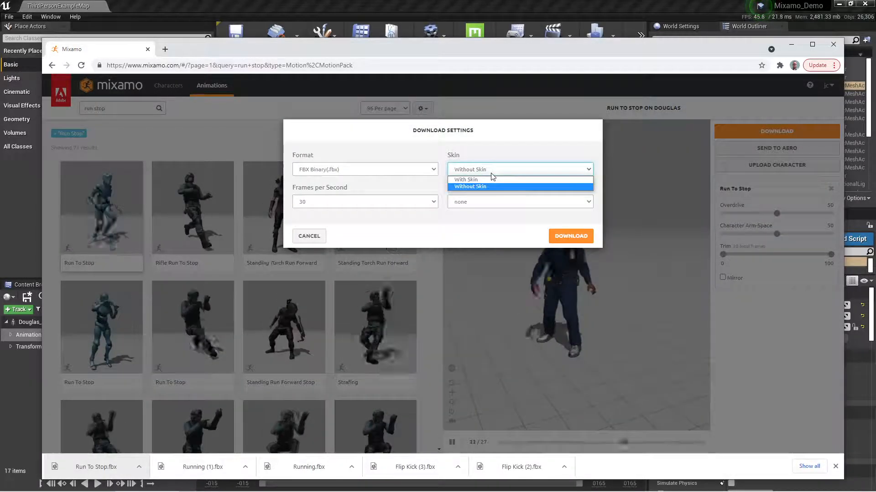
{"action": "left_click", "coordinate": [465, 179]}
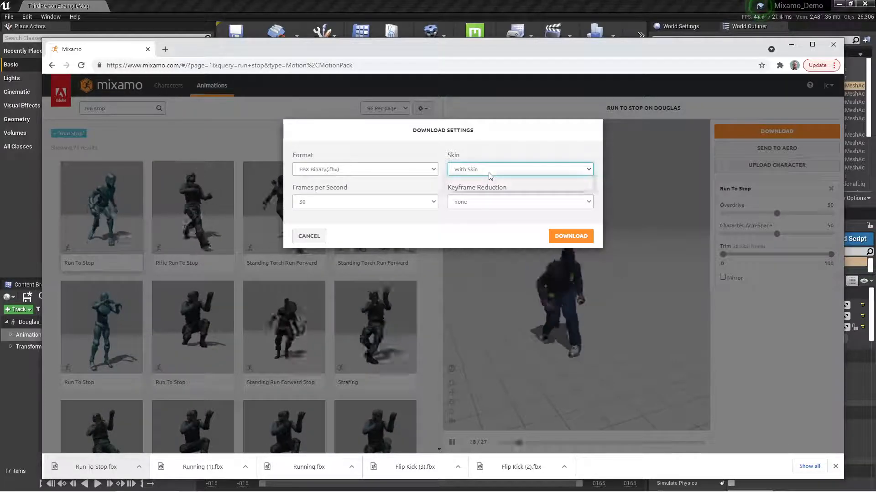
{"action": "left_click", "coordinate": [520, 170]}
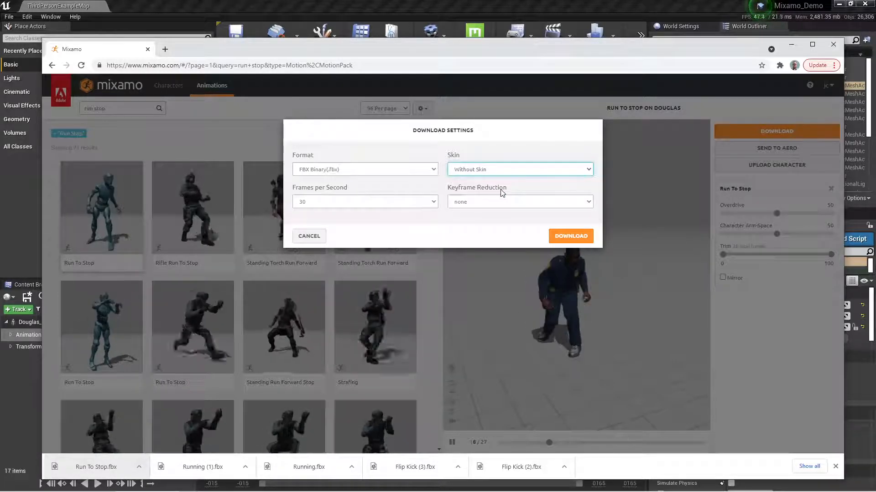